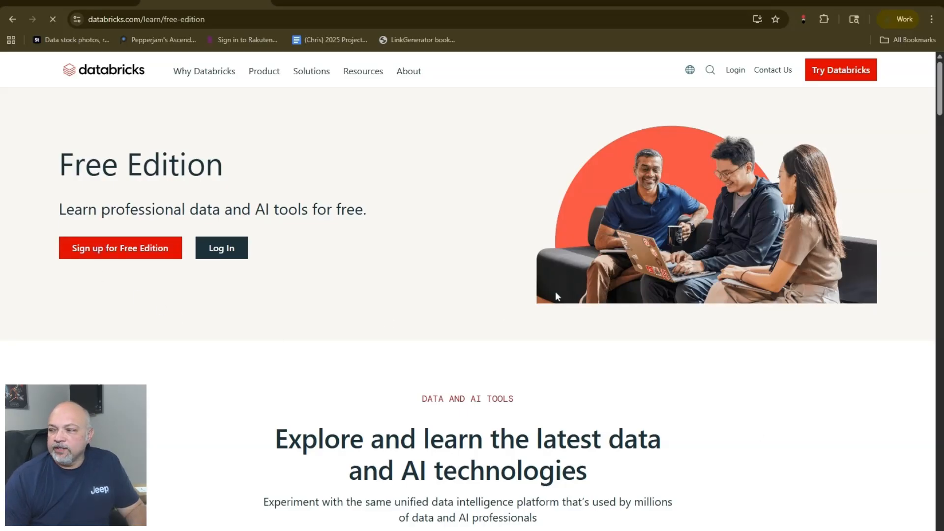
Start a Free Edition sign-up with Google, choosing the second Google account
{"action": "left_click", "coordinate": [120, 248]}
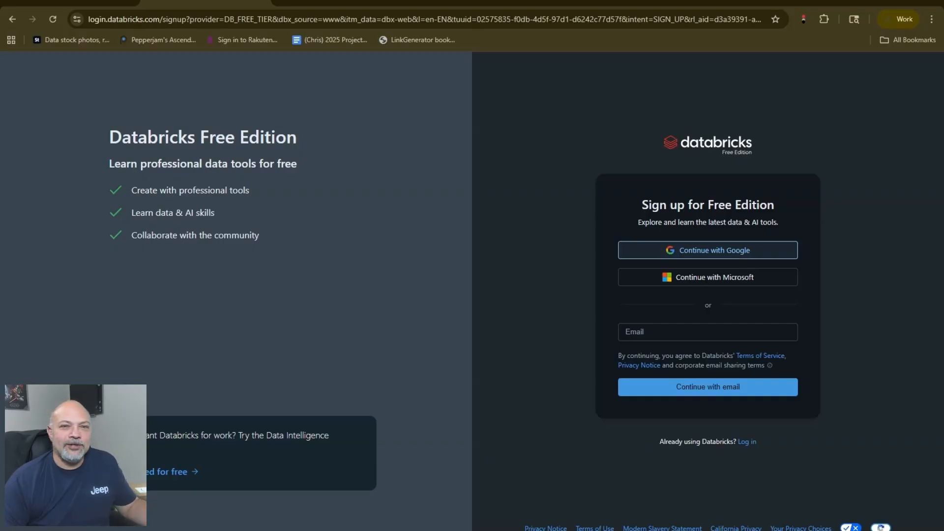
{"action": "left_click", "coordinate": [707, 250]}
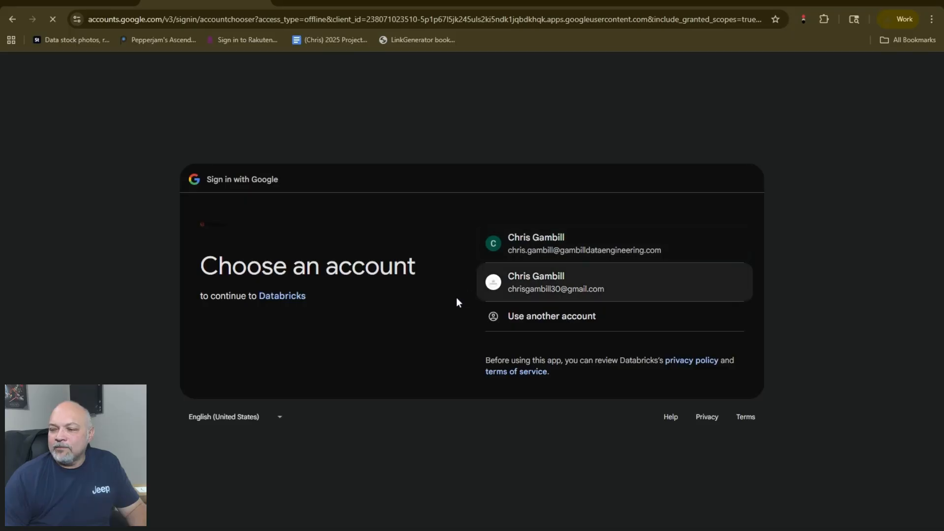
{"action": "mouse_move", "coordinate": [572, 293]}
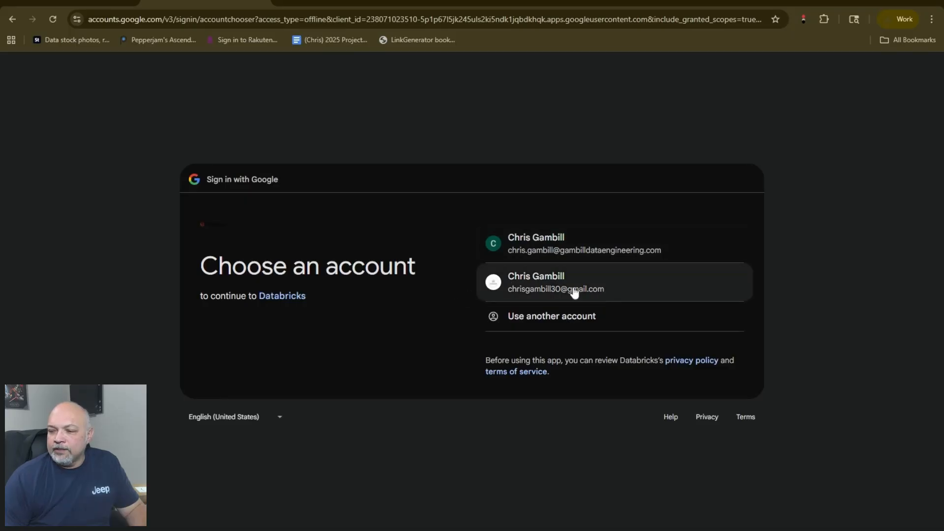
{"action": "left_click", "coordinate": [554, 282]}
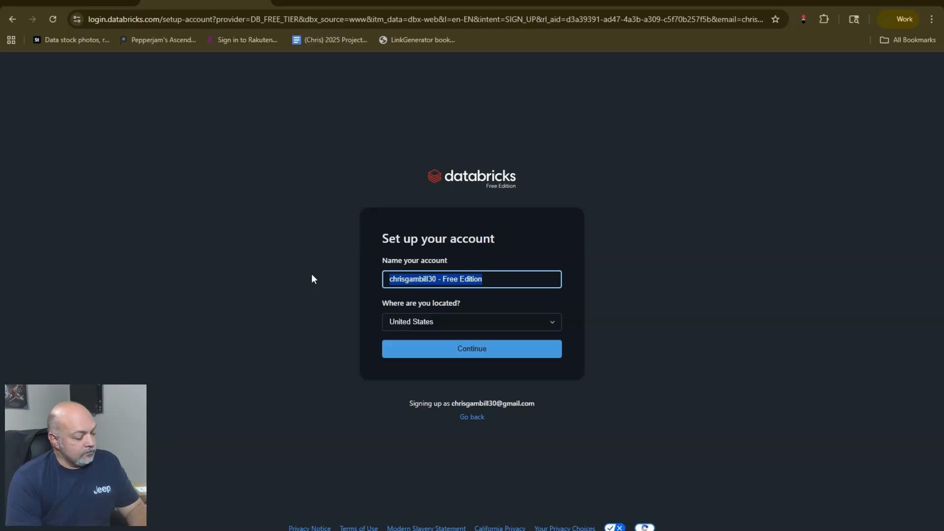
Name the account 'Gambi', keep United States as location, and continue
{"action": "type", "text": "Gambill Data Demo Account"}
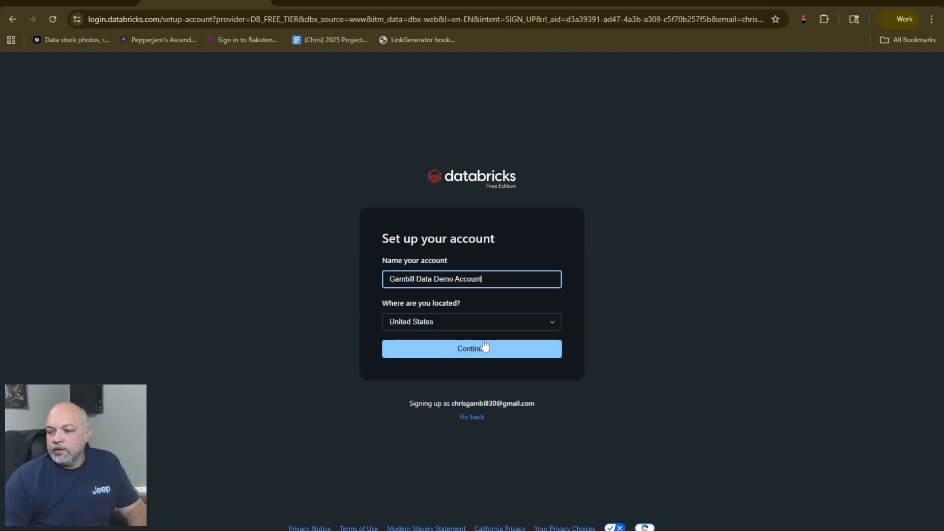
{"action": "left_click", "coordinate": [472, 349]}
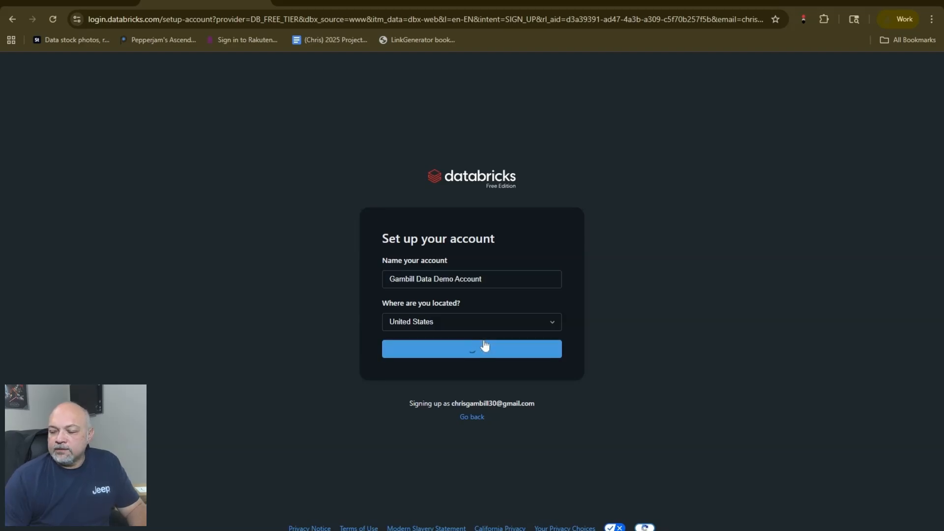
{"action": "left_click", "coordinate": [472, 348]}
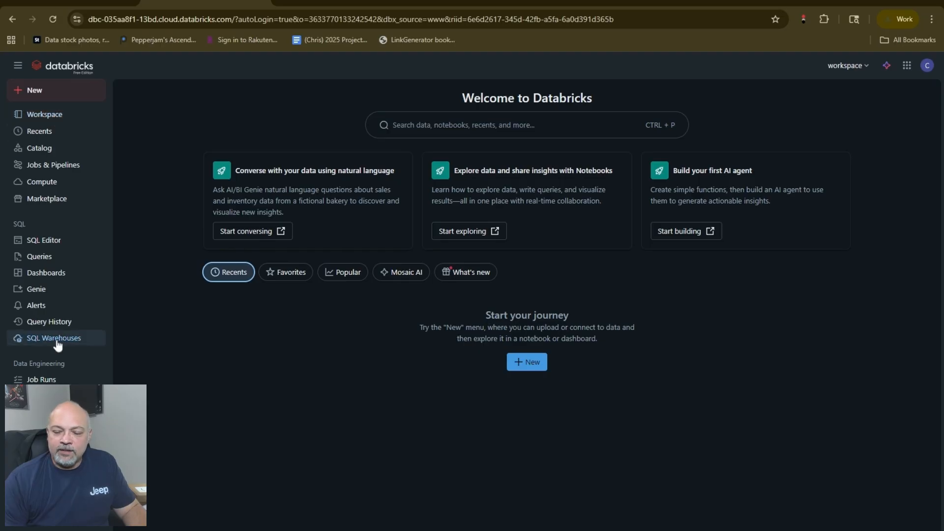
{"action": "mouse_move", "coordinate": [44, 113]}
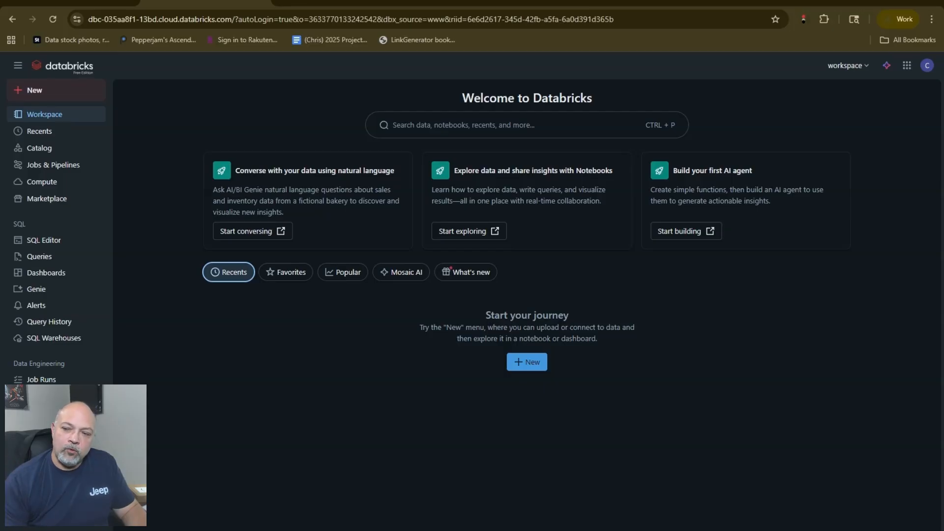
Show the Recents page, which lists no recently viewed items yet
{"action": "left_click", "coordinate": [44, 114]}
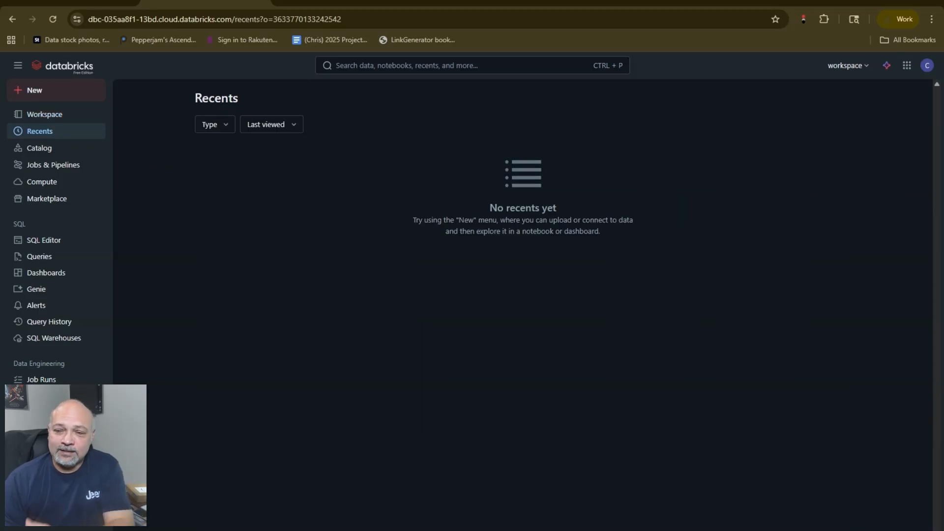
{"action": "mouse_move", "coordinate": [134, 202]}
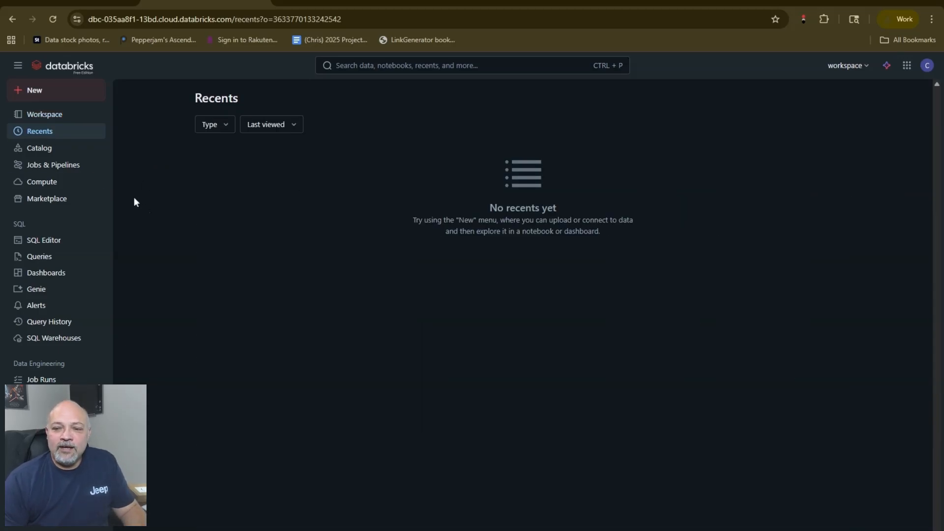
Open Catalog and expand the system access, ai, billing and compute schemas
{"action": "left_click", "coordinate": [38, 147]}
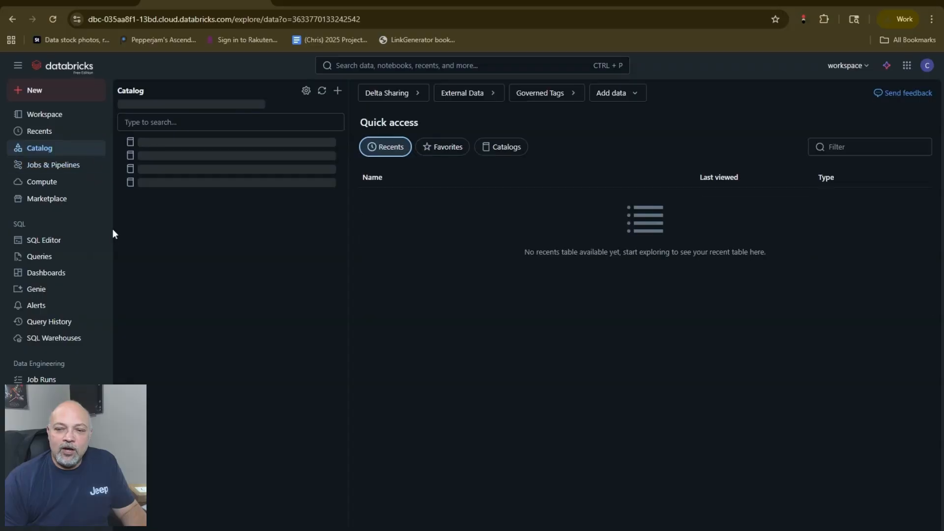
{"action": "left_click", "coordinate": [169, 159]}
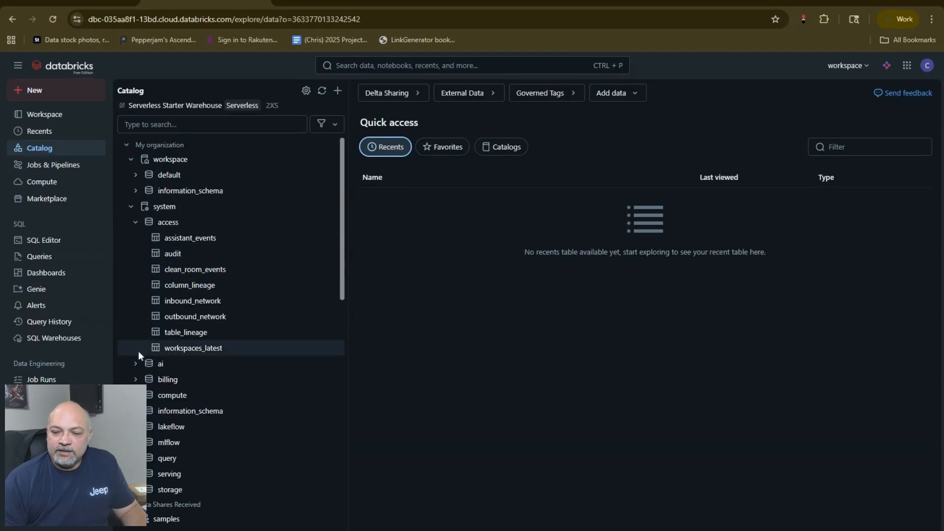
{"action": "left_click", "coordinate": [135, 222]}
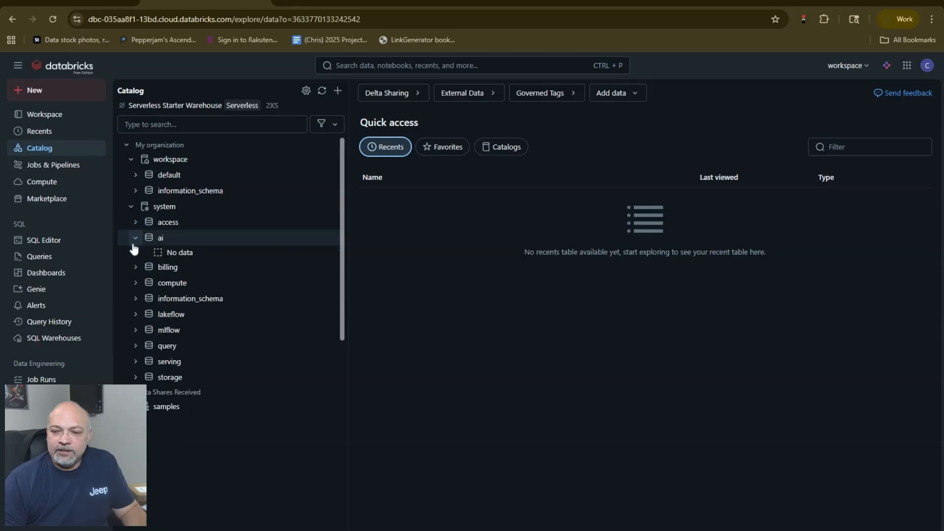
{"action": "left_click", "coordinate": [167, 267]}
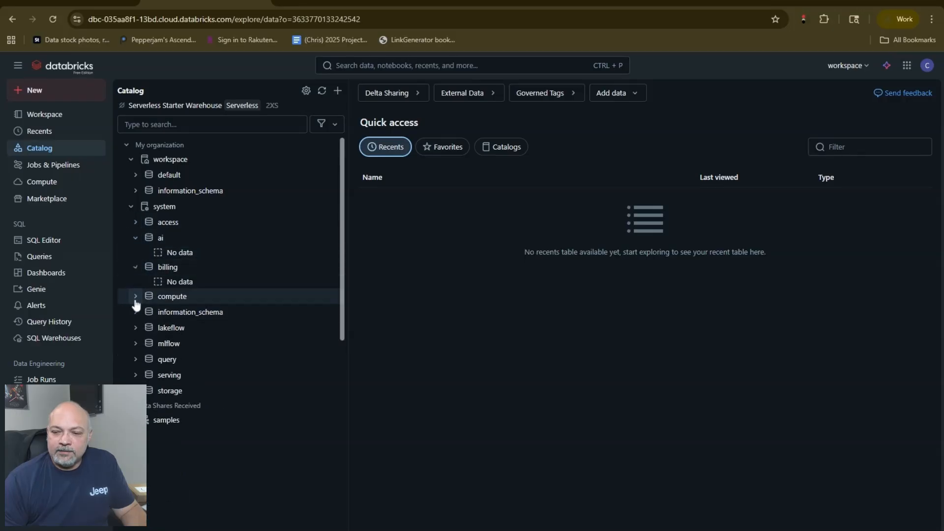
{"action": "left_click", "coordinate": [172, 295]}
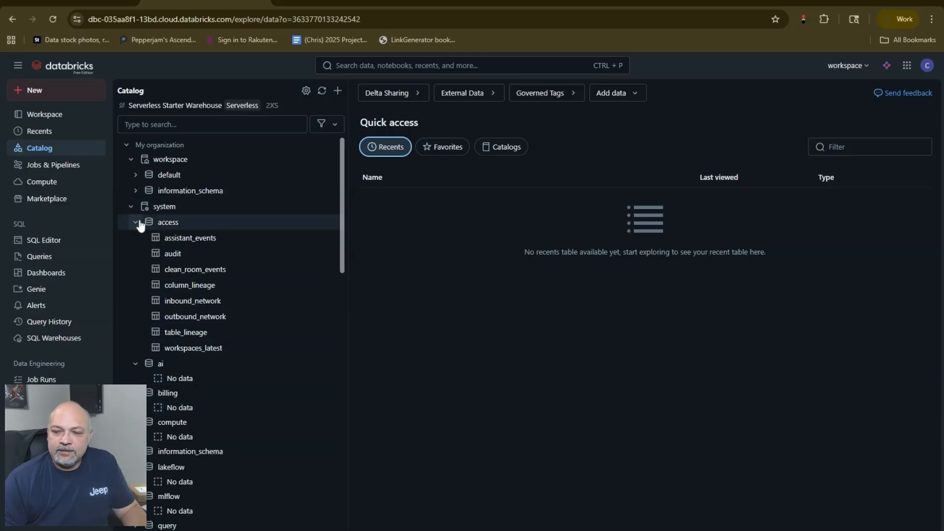
{"action": "left_click", "coordinate": [131, 206]}
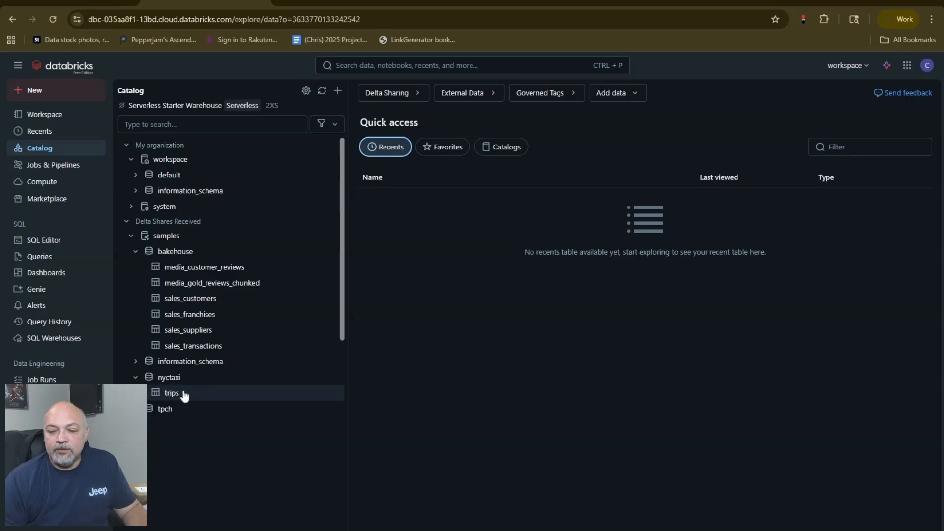
Show the trips table overview, then collapse tpch, nyctaxi and Delta Shares Received
{"action": "left_click", "coordinate": [171, 393]}
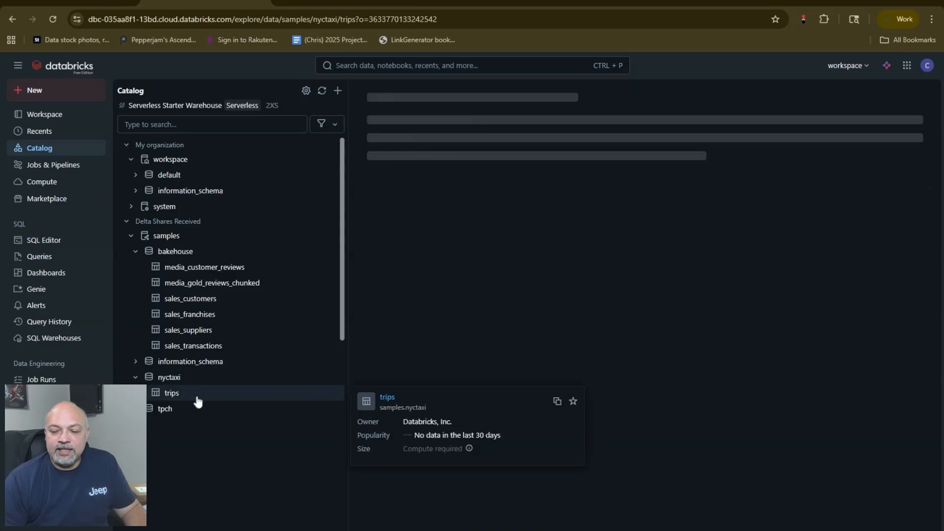
{"action": "left_click", "coordinate": [171, 392]}
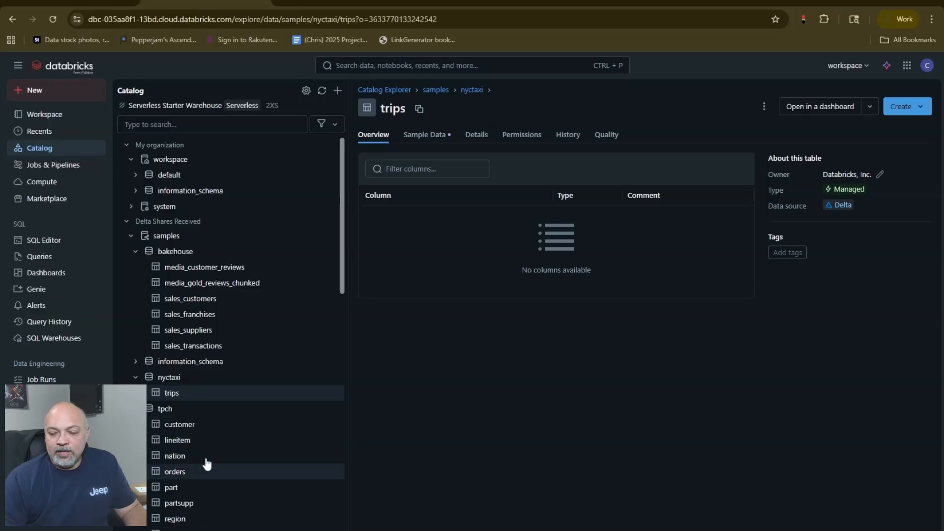
{"action": "left_click", "coordinate": [135, 377]}
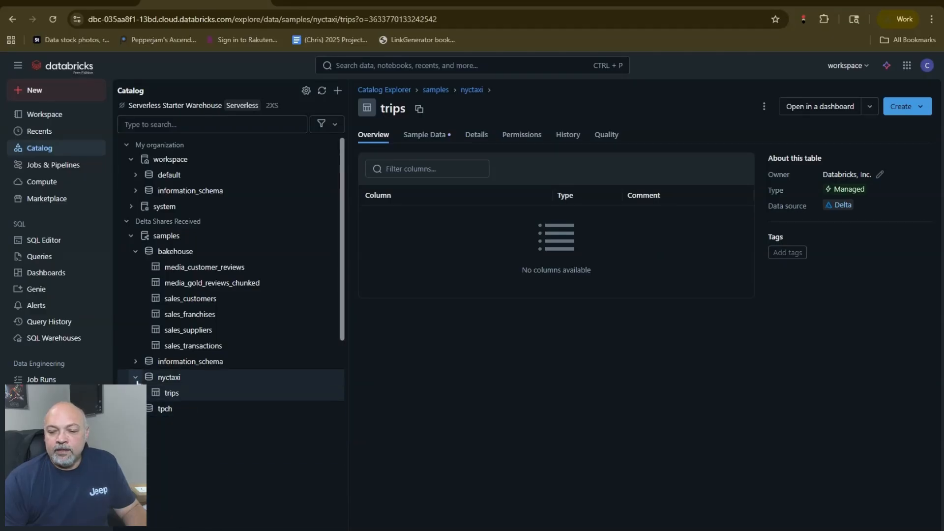
{"action": "left_click", "coordinate": [135, 251]}
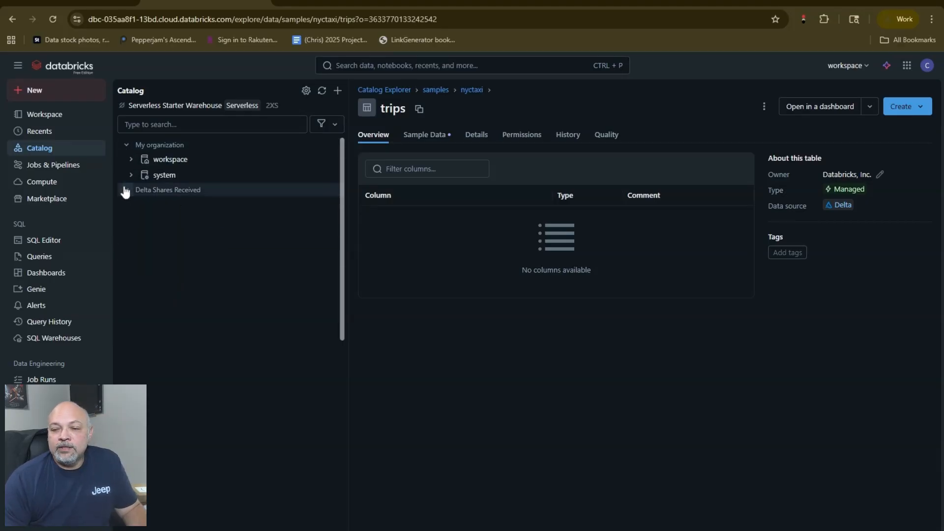
{"action": "left_click", "coordinate": [130, 144]}
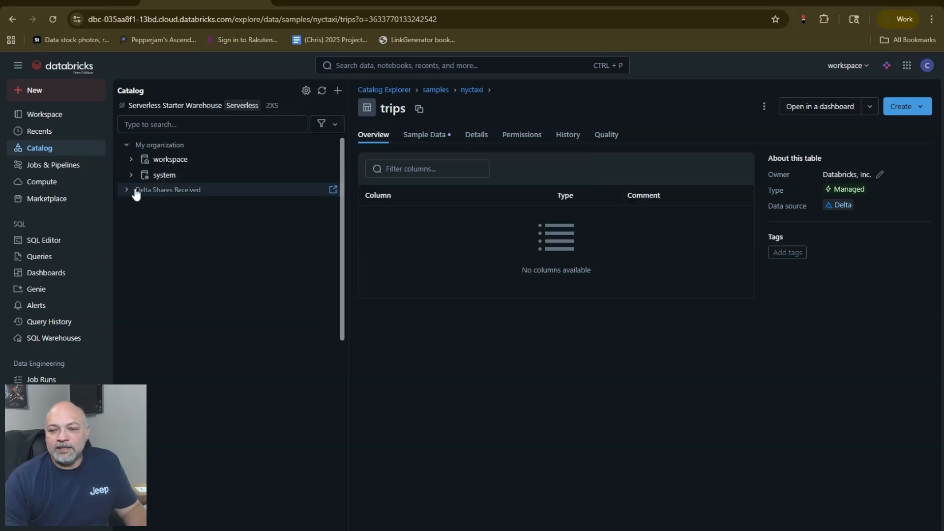
{"action": "left_click", "coordinate": [167, 188]}
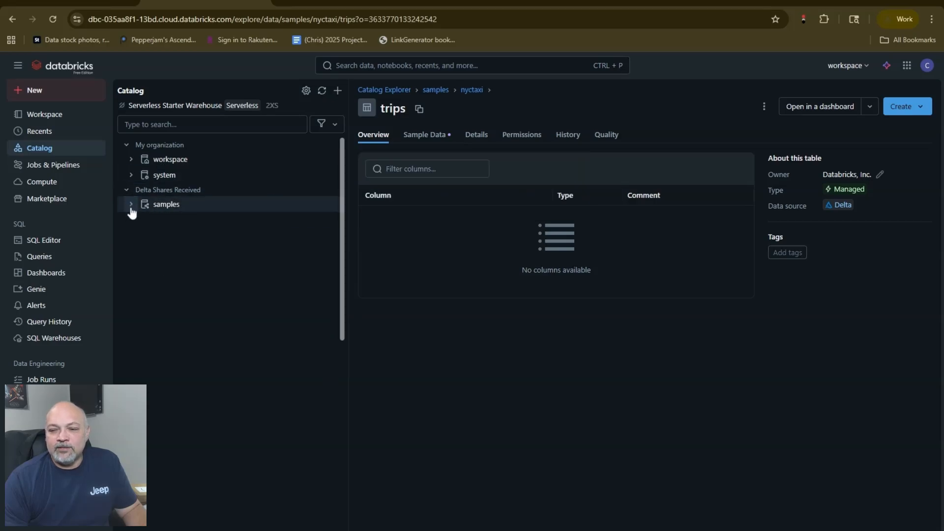
{"action": "mouse_move", "coordinate": [149, 226]}
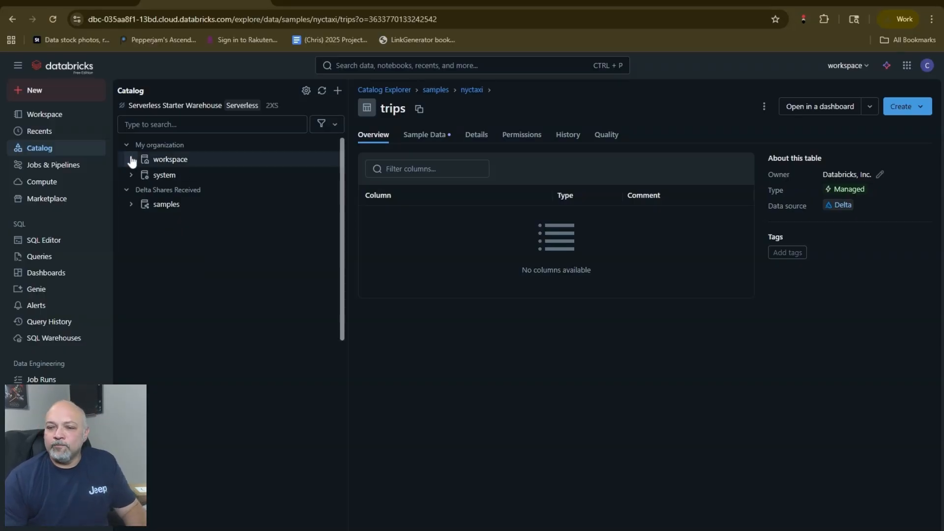
Create a new SQL query, dismiss its welcome dialog, and show the catalog panel
{"action": "left_click", "coordinate": [34, 89]}
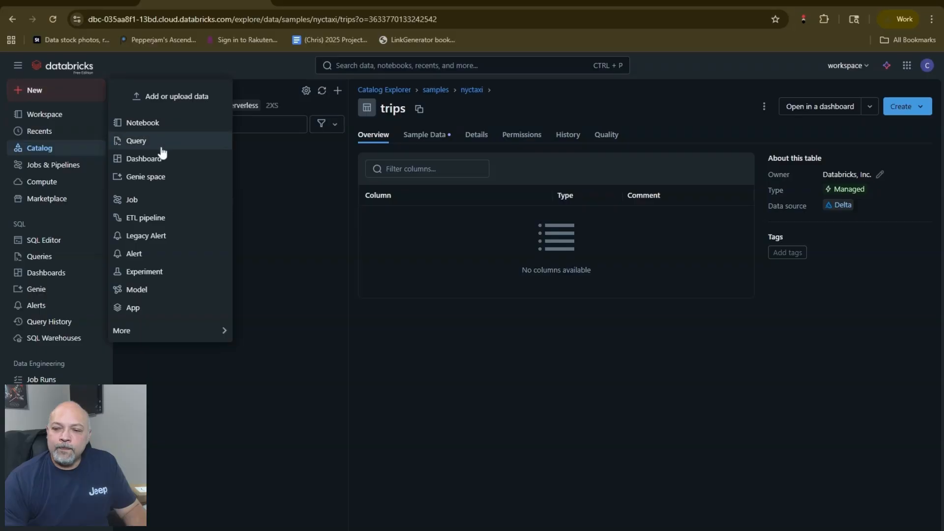
{"action": "left_click", "coordinate": [137, 140]}
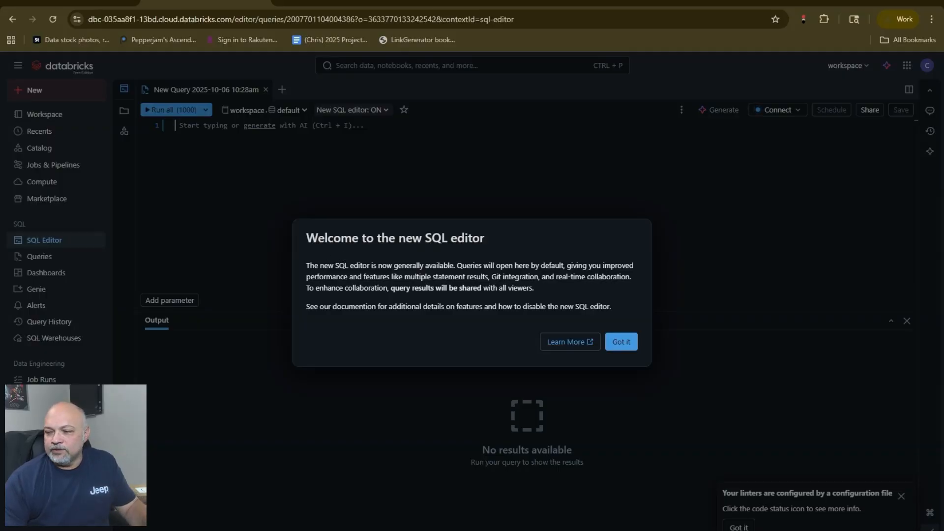
{"action": "left_click", "coordinate": [620, 341]}
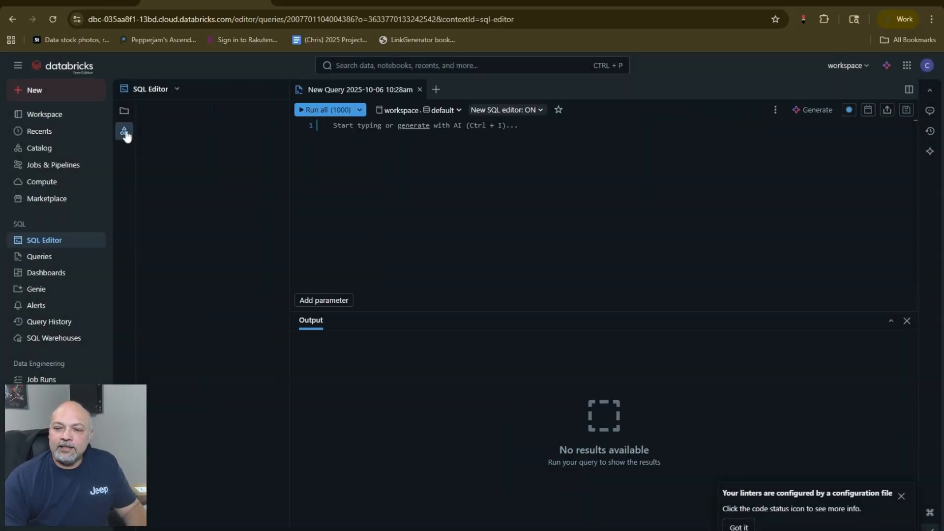
{"action": "left_click", "coordinate": [123, 131]}
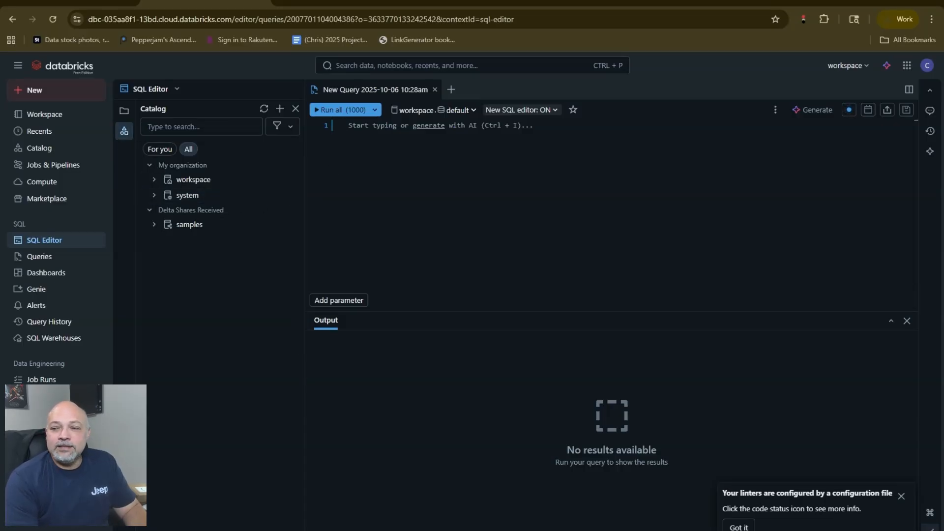
Write create catalog statements for bronze_dev, silver_dev and gold_dev in the query
{"action": "type", "text": "create catalog"}
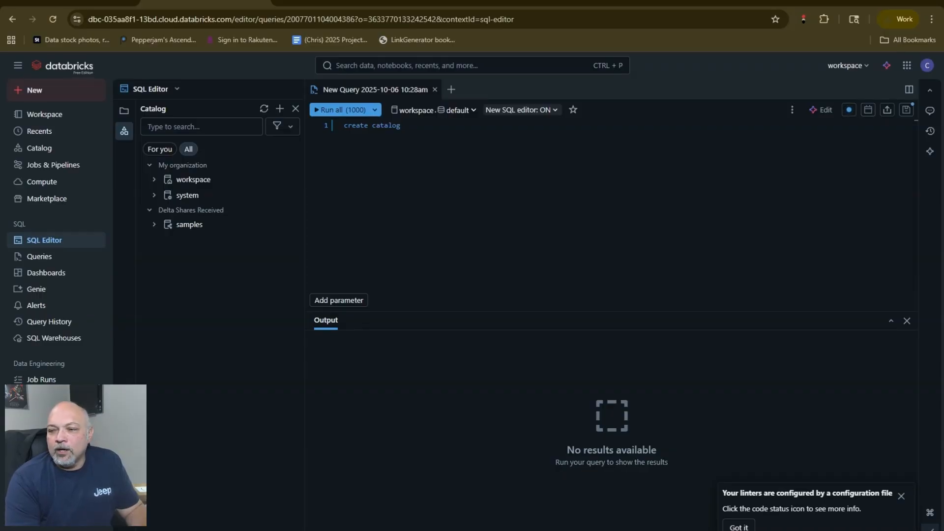
{"action": "type", "text": "bronze_dev;"}
{"action": "type", "text": "c"}
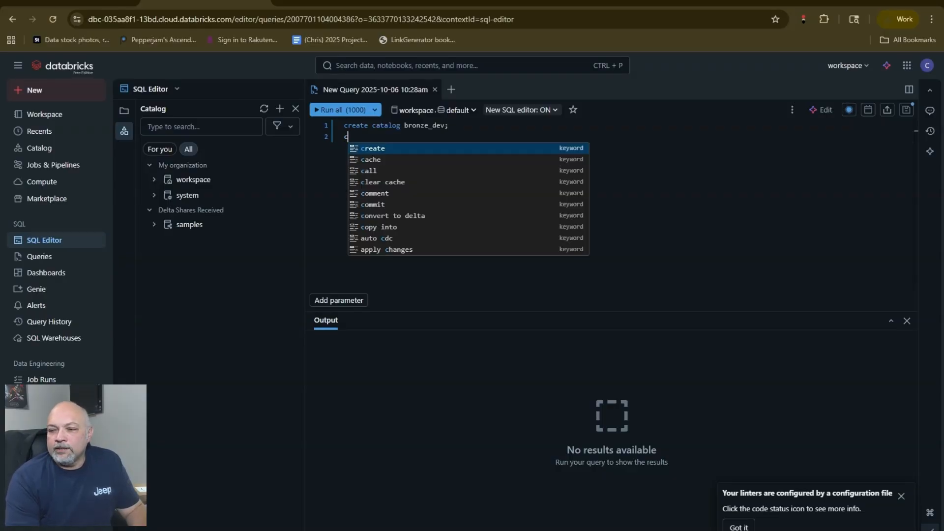
{"action": "type", "text": "reate catalog silve"}
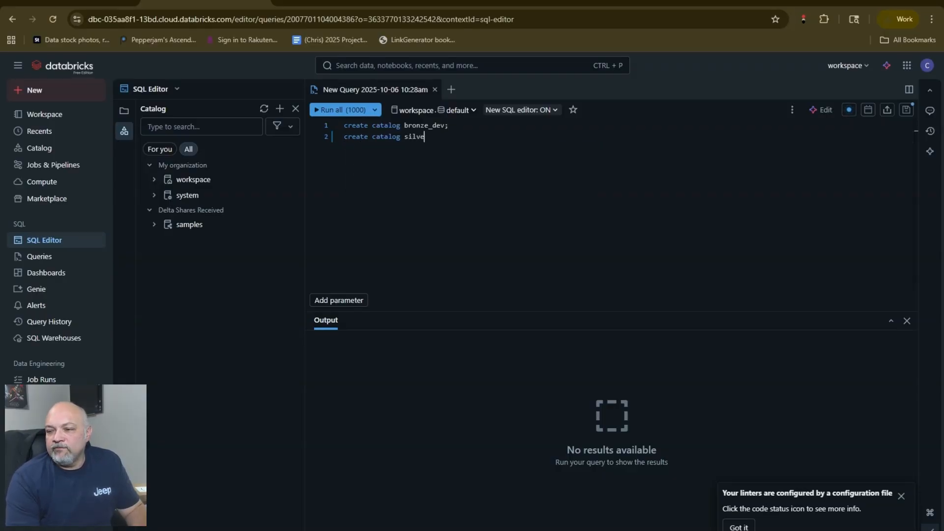
{"action": "type", "text": "r_dev;"}
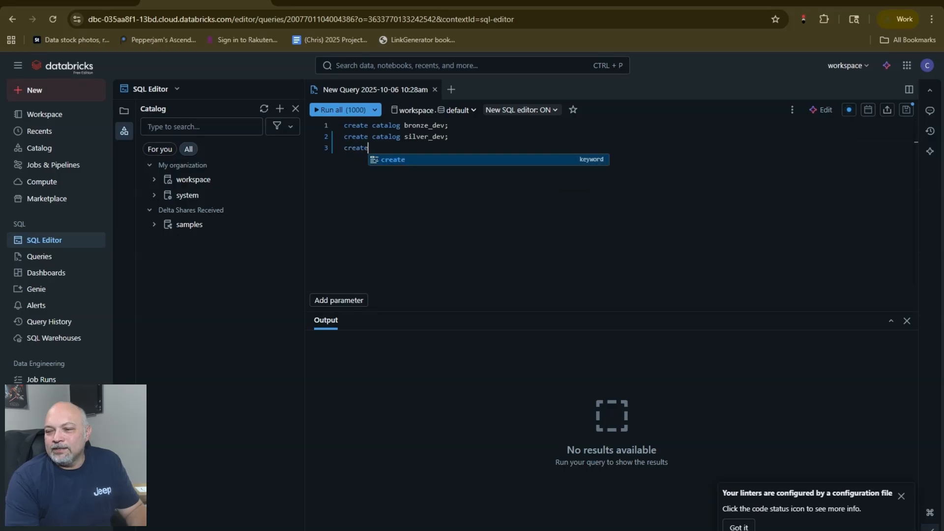
{"action": "type", "text": "catalog gold_dev;"}
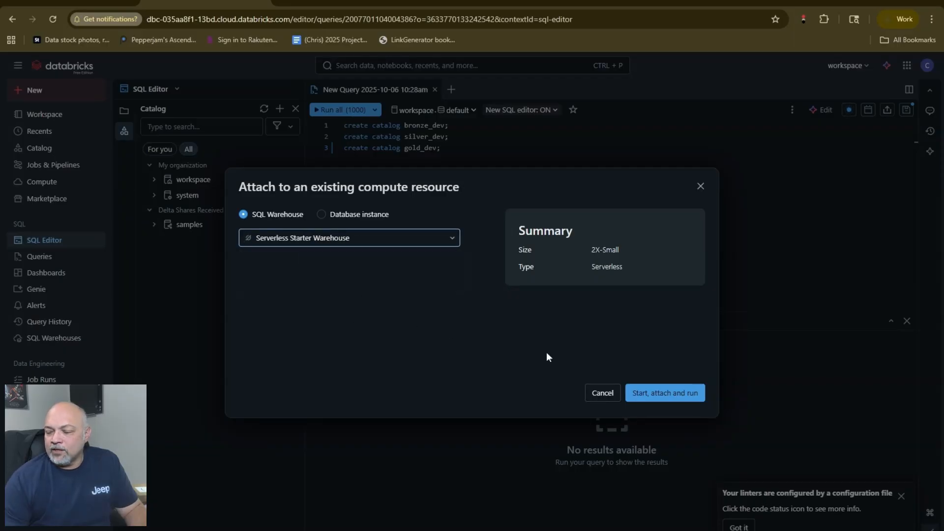
Run the query on Serverless Starter Warehouse and check silver_dev's schemas
{"action": "left_click", "coordinate": [664, 392]}
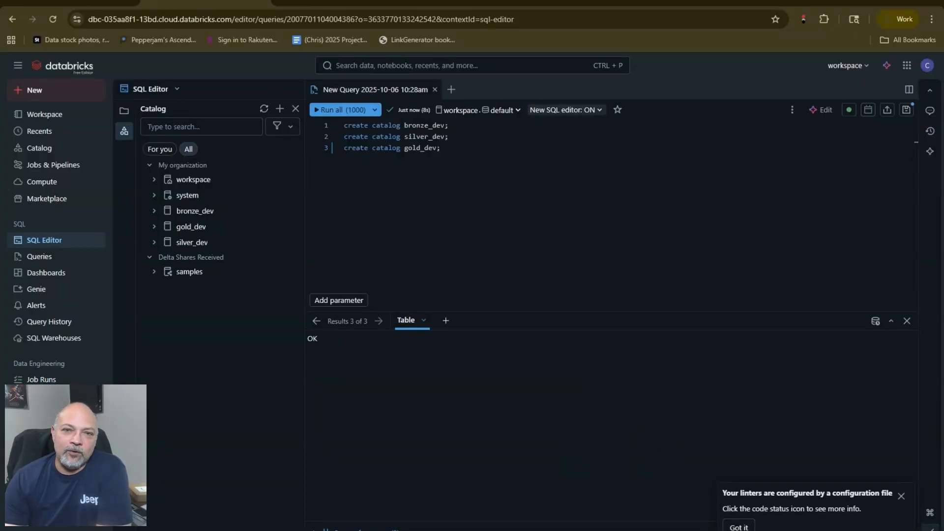
{"action": "mouse_move", "coordinate": [311, 311]}
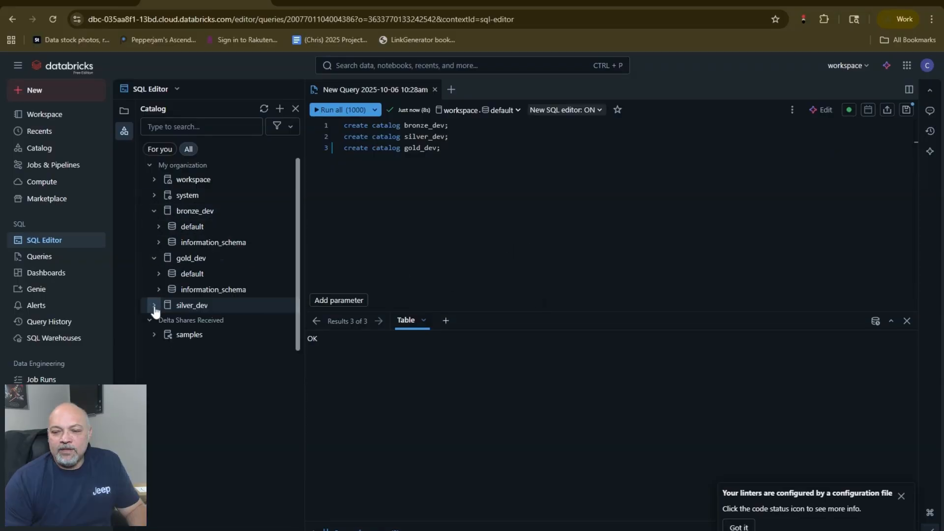
{"action": "left_click", "coordinate": [154, 304]}
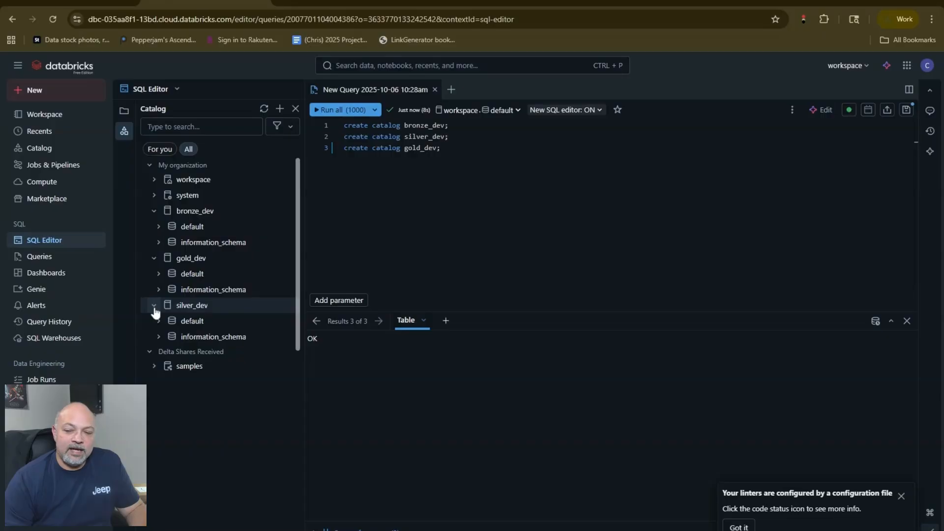
{"action": "left_click", "coordinate": [154, 305]}
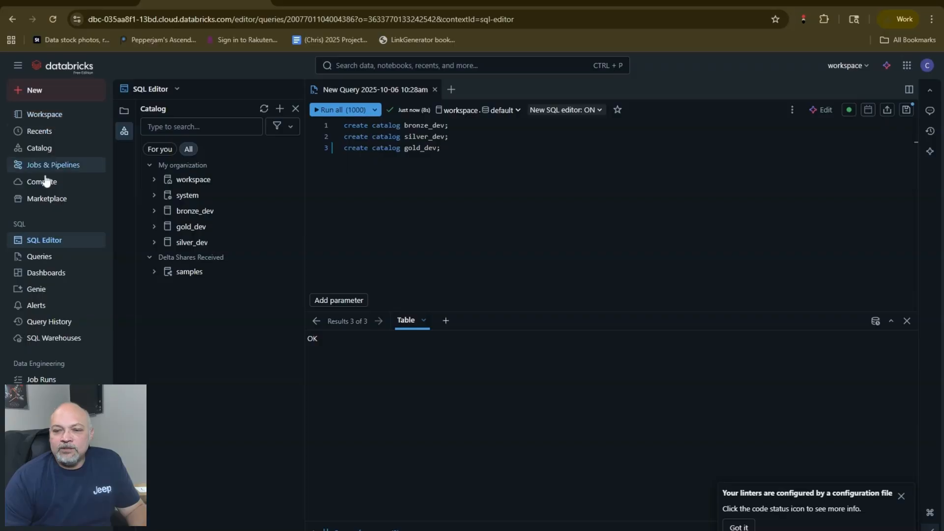
Start a new ingestion pipeline and scroll through the list of data source connectors
{"action": "left_click", "coordinate": [53, 164]}
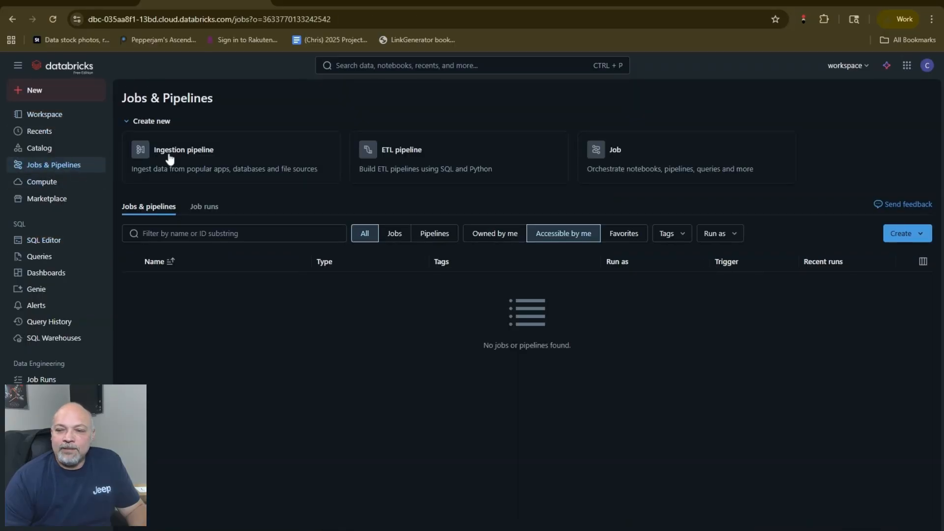
{"action": "left_click", "coordinate": [182, 150]}
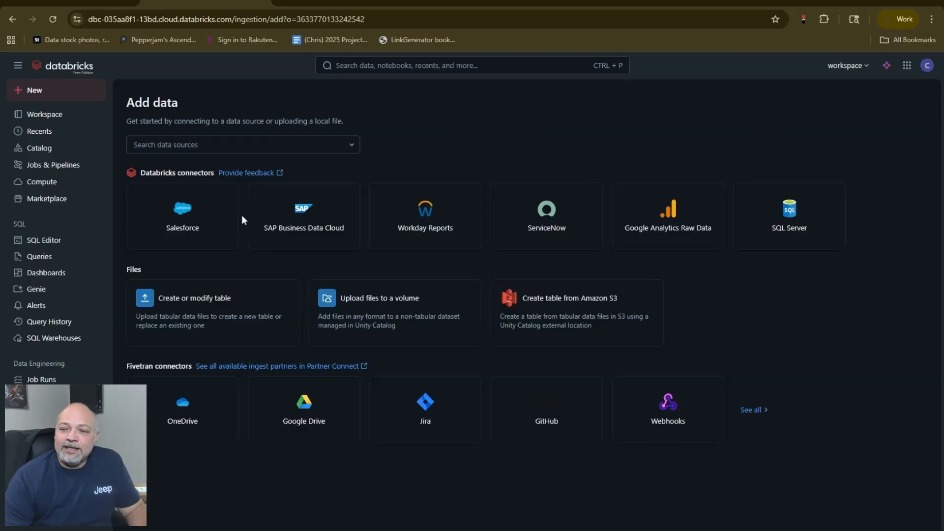
{"action": "left_click", "coordinate": [241, 145]}
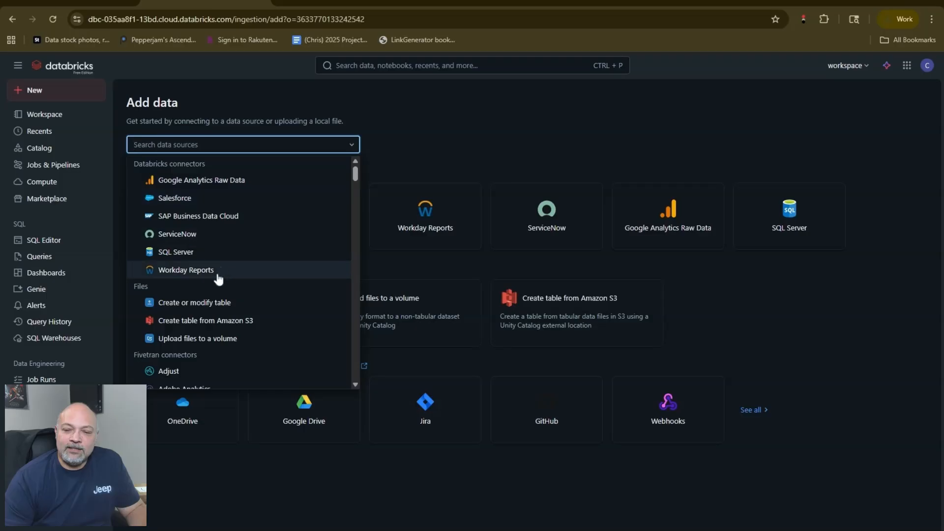
{"action": "mouse_move", "coordinate": [194, 270]}
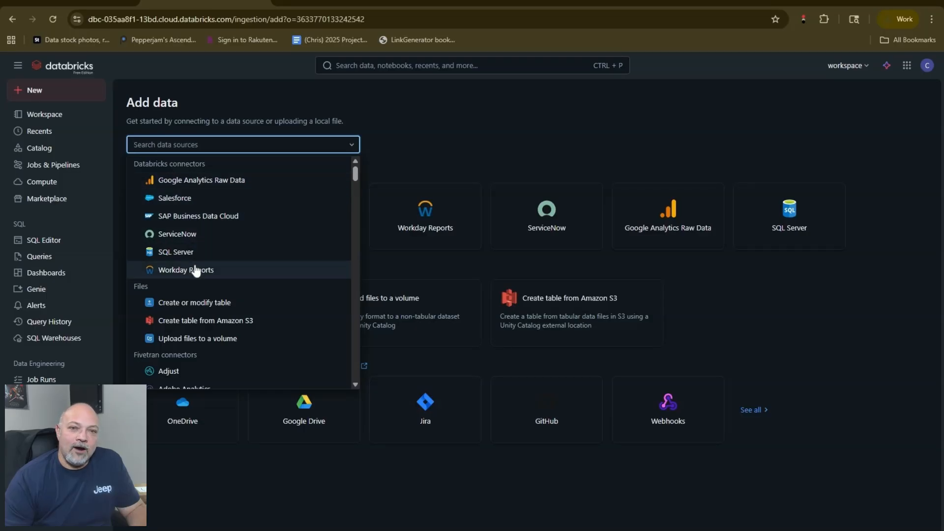
{"action": "scroll", "scroll_direction": "down", "scroll_amount": 3}
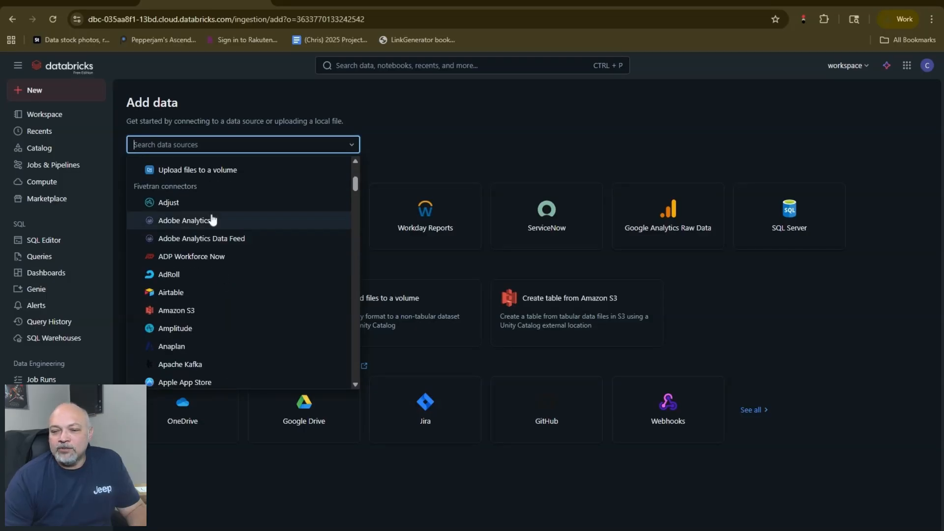
{"action": "scroll", "scroll_direction": "down", "scroll_amount": 3}
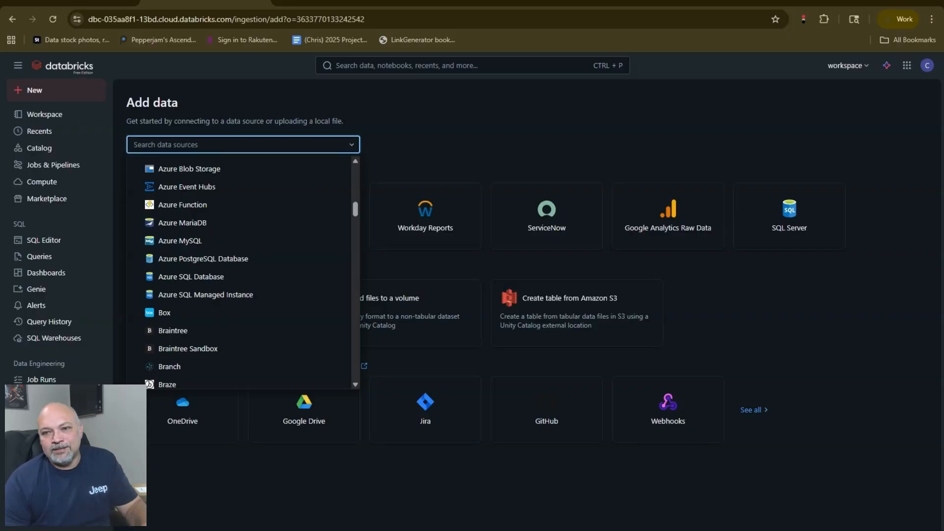
{"action": "scroll", "scroll_direction": "down", "scroll_amount": 3}
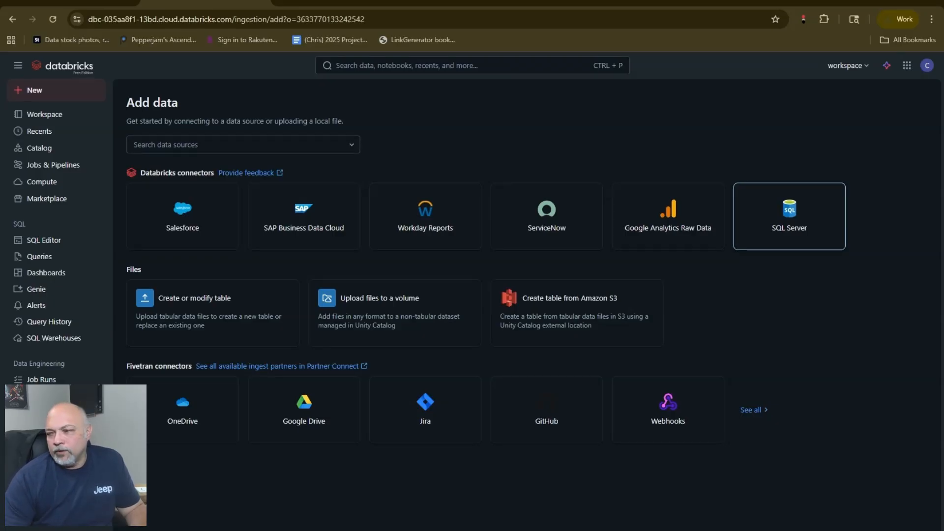
{"action": "mouse_move", "coordinate": [378, 172]}
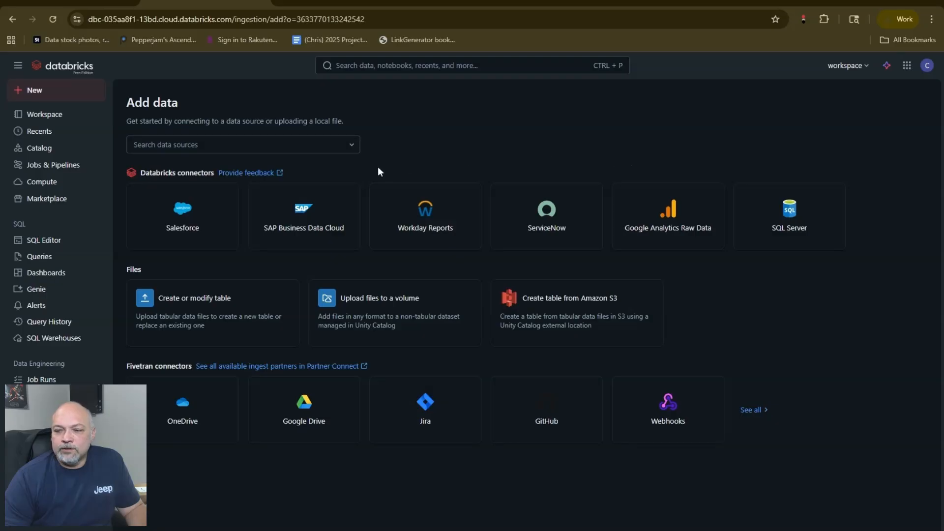
{"action": "mouse_move", "coordinate": [357, 182]}
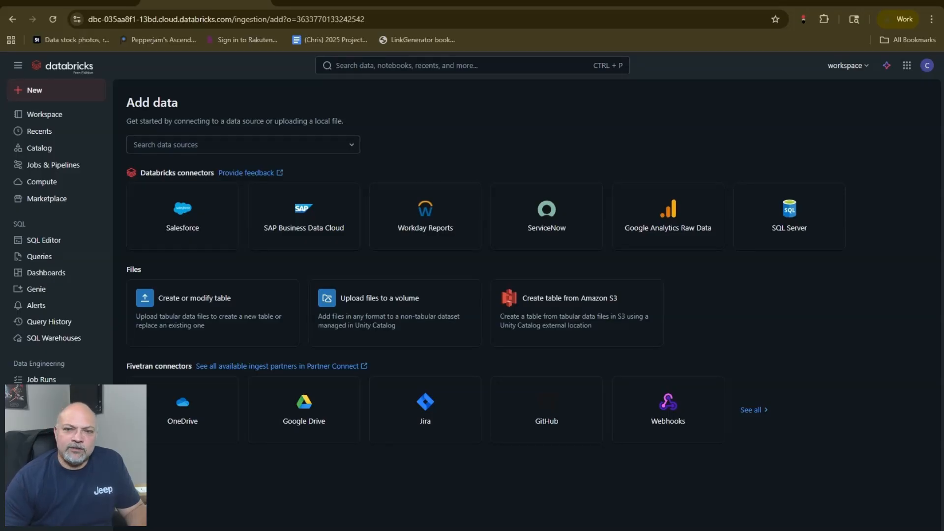
{"action": "mouse_move", "coordinate": [402, 175]}
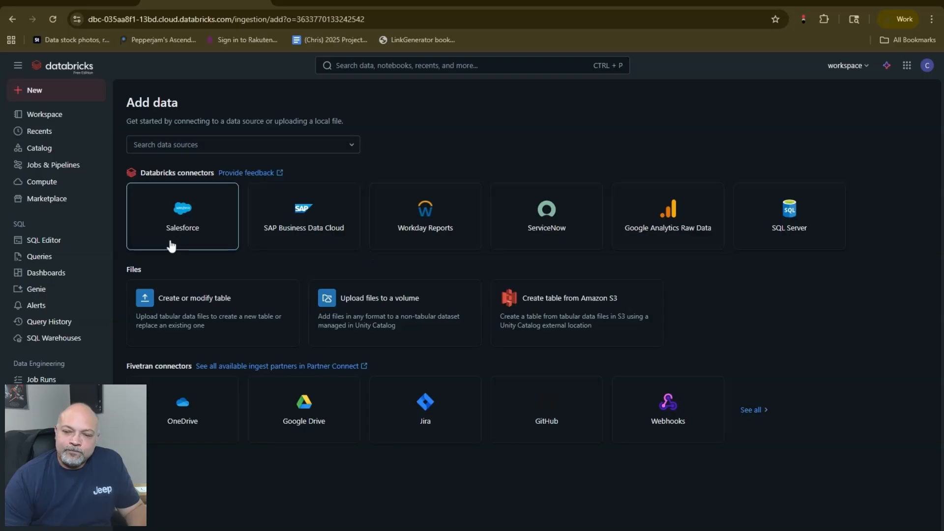
{"action": "mouse_move", "coordinate": [789, 217]}
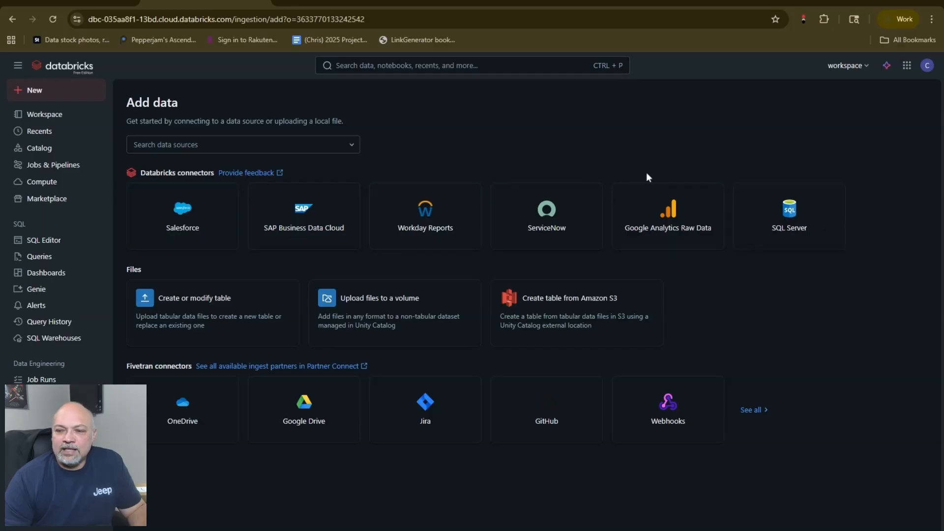
{"action": "mouse_move", "coordinate": [383, 197]}
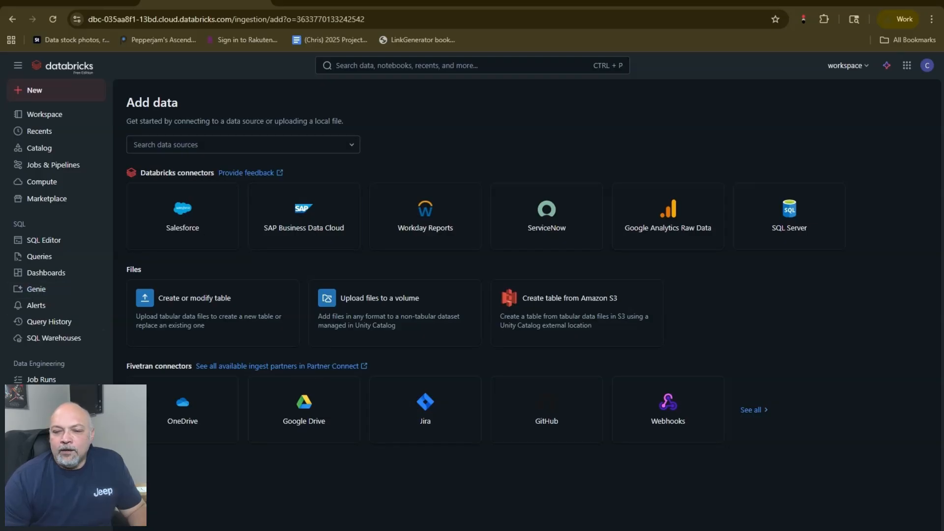
{"action": "mouse_move", "coordinate": [295, 310]}
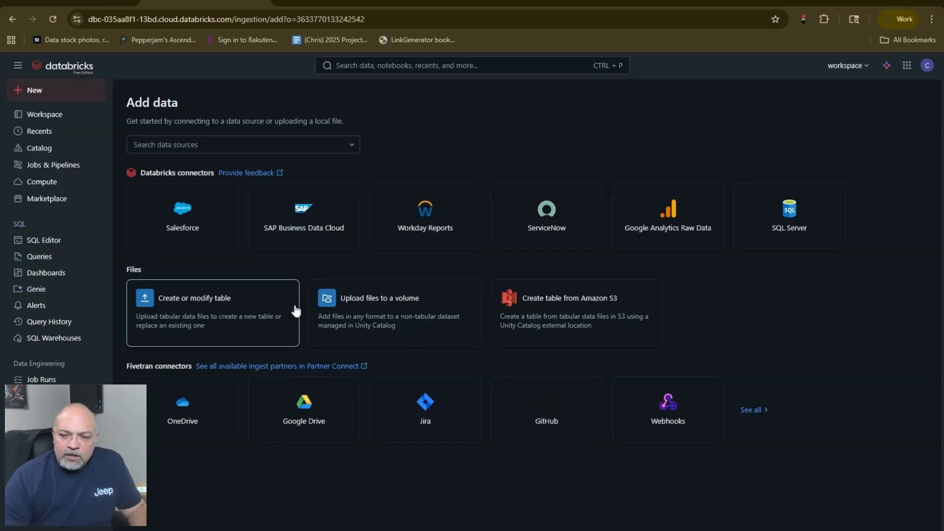
{"action": "mouse_move", "coordinate": [293, 269]}
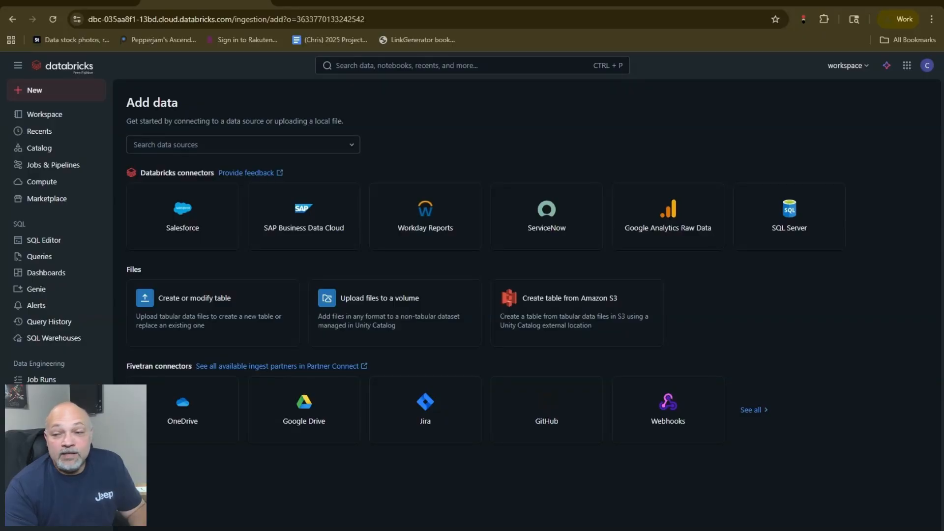
{"action": "mouse_move", "coordinate": [150, 277]}
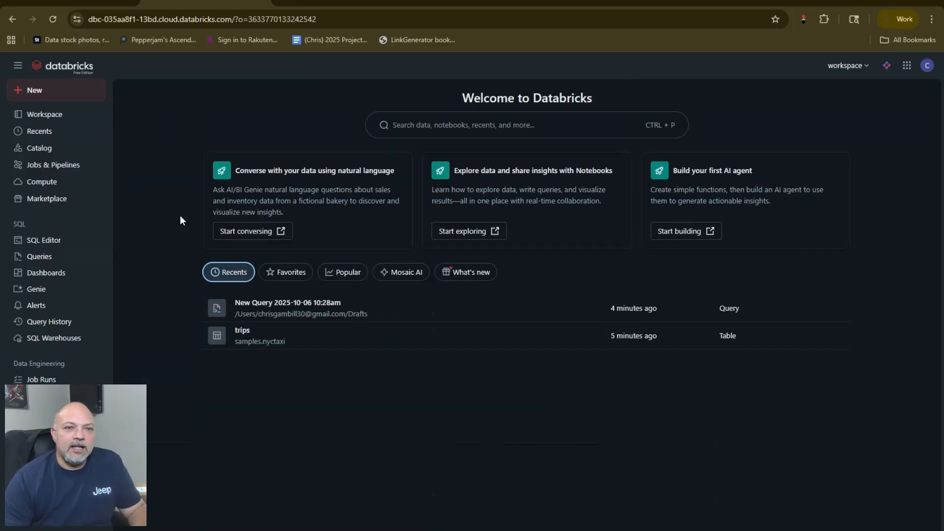
{"action": "mouse_move", "coordinate": [39, 131]}
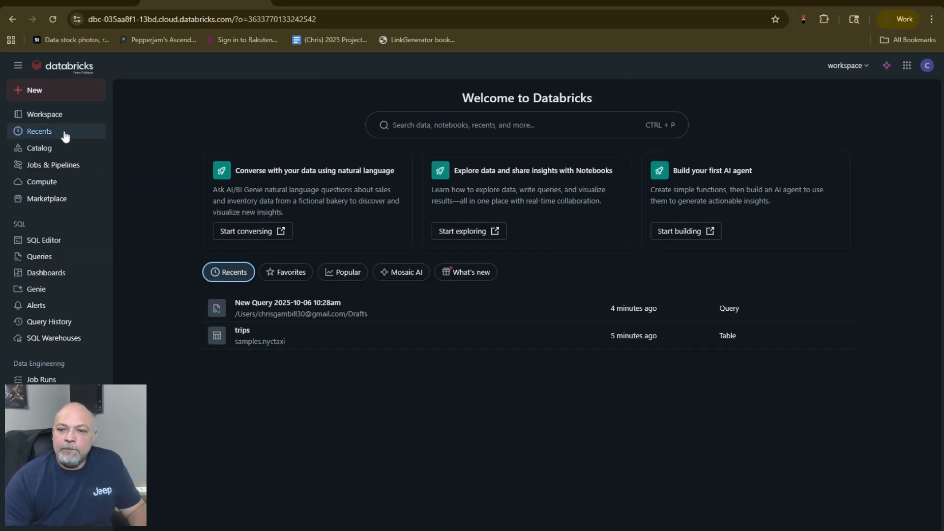
Show the Workspace home folder with Drafts, the Bakehouse Genie space and usage dashboard
{"action": "left_click", "coordinate": [45, 114]}
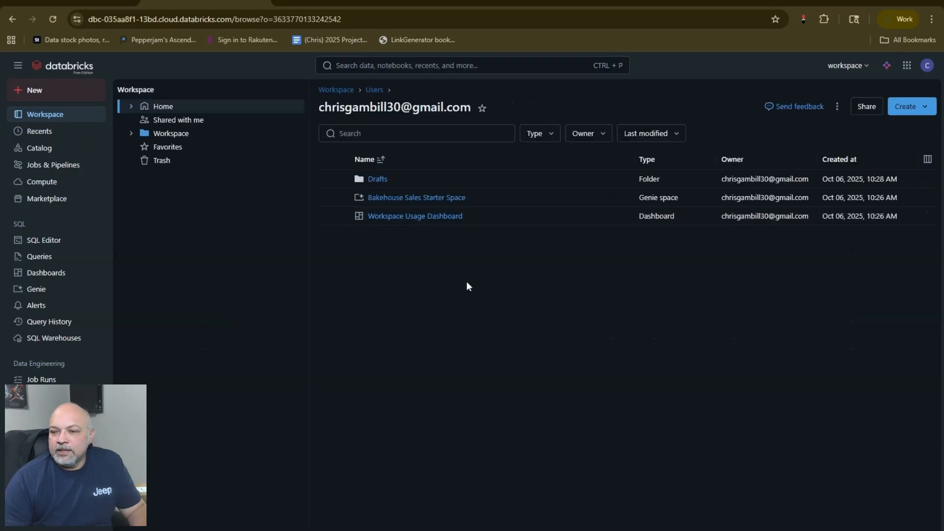
{"action": "mouse_move", "coordinate": [110, 136]}
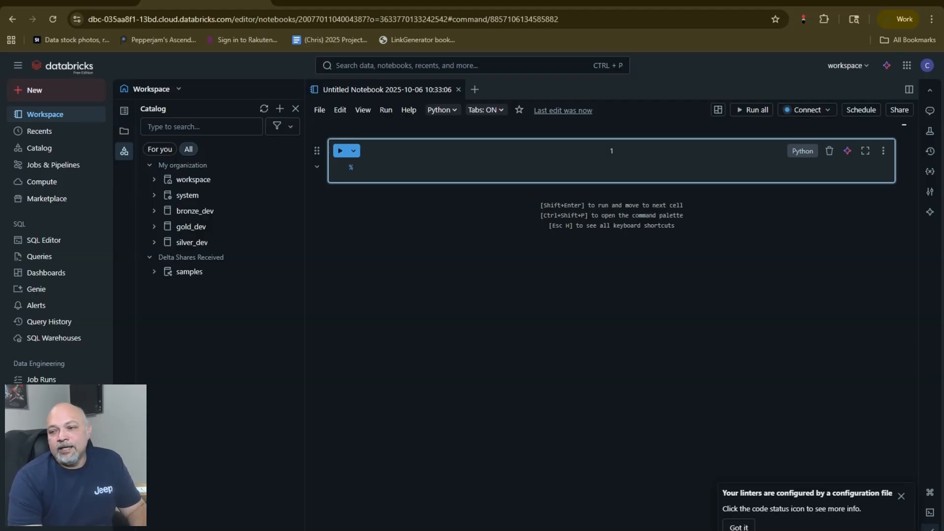
Run %pip install duckdb in the first notebook cell, installing duckdb 1.4.0
{"action": "type", "text": "pip ins"}
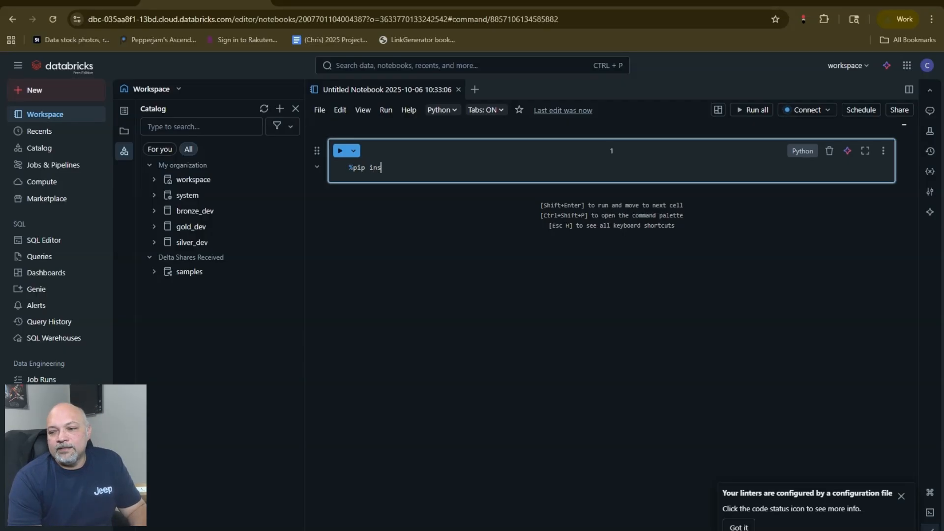
{"action": "type", "text": "tall \"https://github.com/databricks-industry-solutions/llm-"}
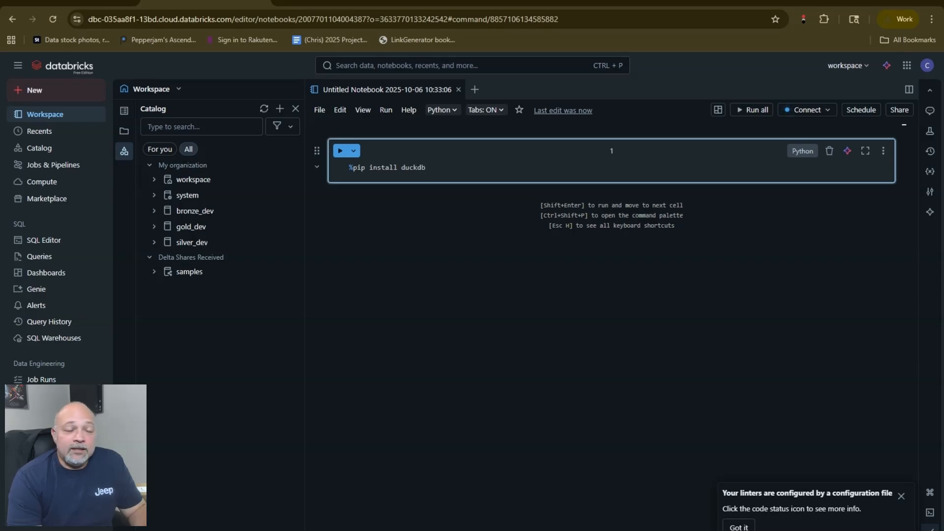
{"action": "type", "text": "dlt"}
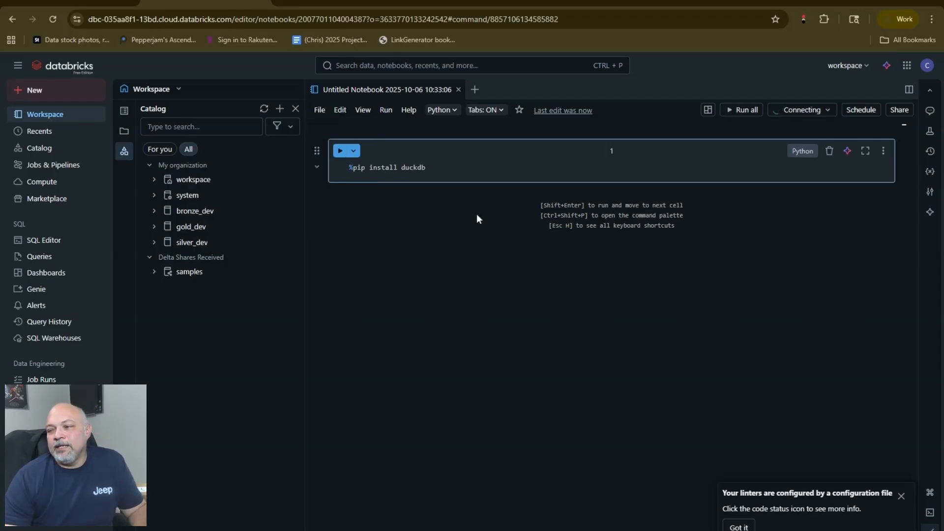
{"action": "left_click", "coordinate": [338, 150]}
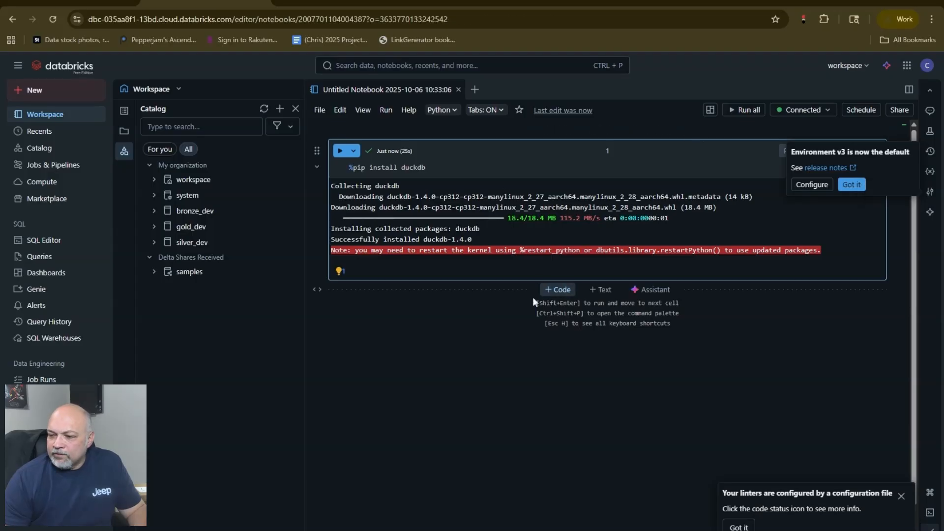
Enter import duckdb in a new cell and run it
{"action": "type", "text": "import duckdb"}
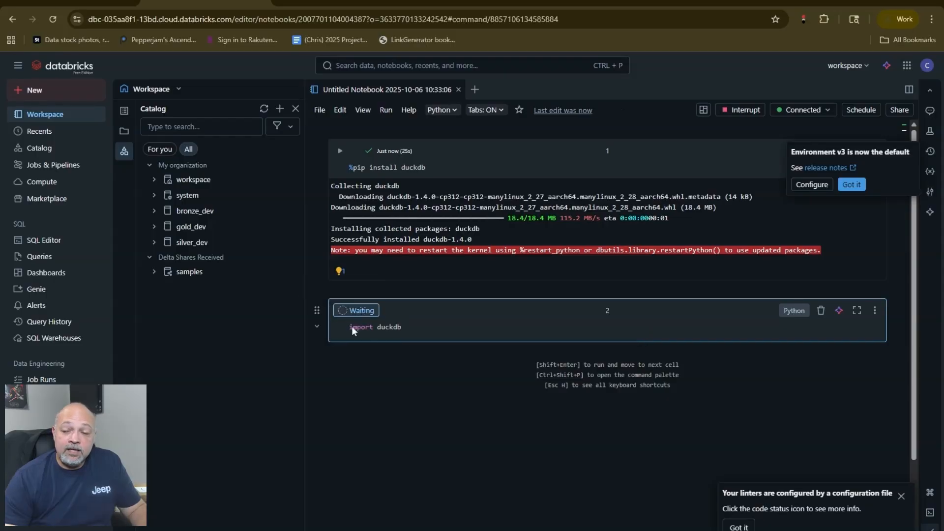
{"action": "left_click", "coordinate": [340, 310]}
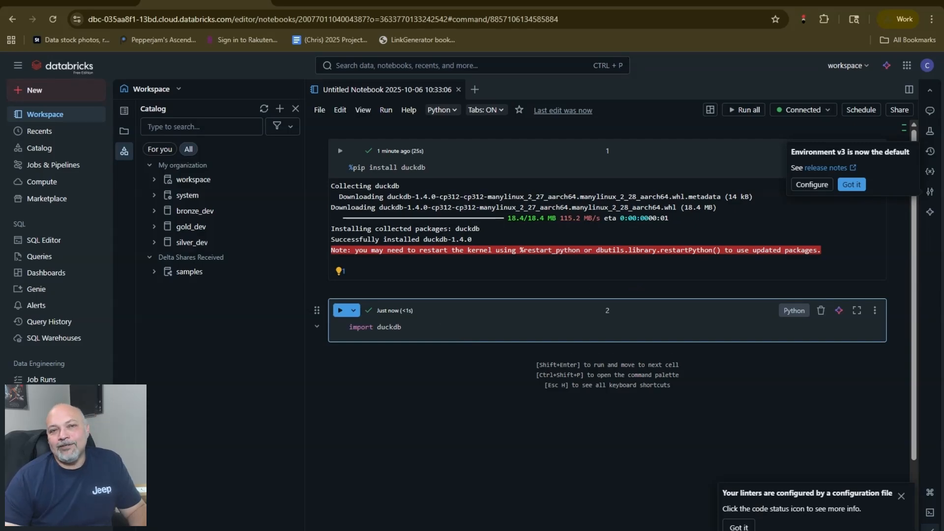
{"action": "mouse_move", "coordinate": [845, 65]}
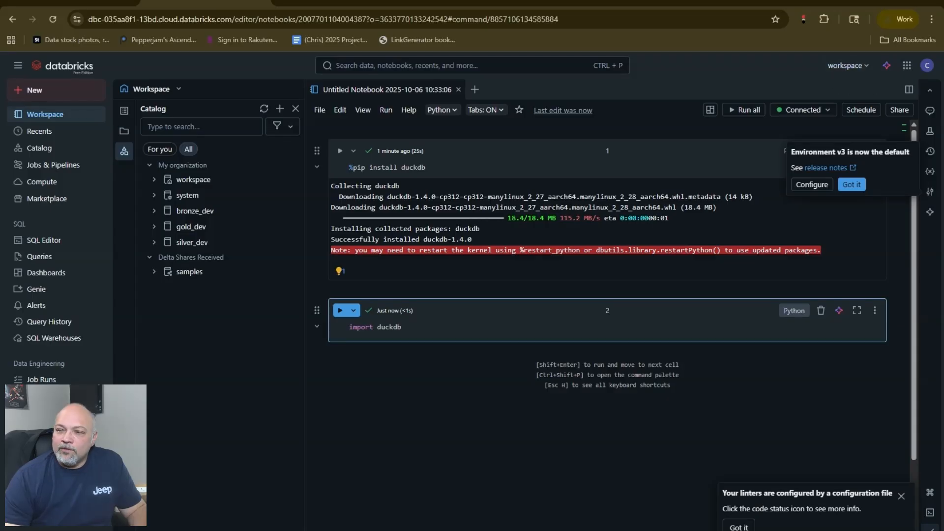
In a new tab, confirm the Workspace Repos folder is empty, then open user Settings
{"action": "left_click", "coordinate": [459, 89]}
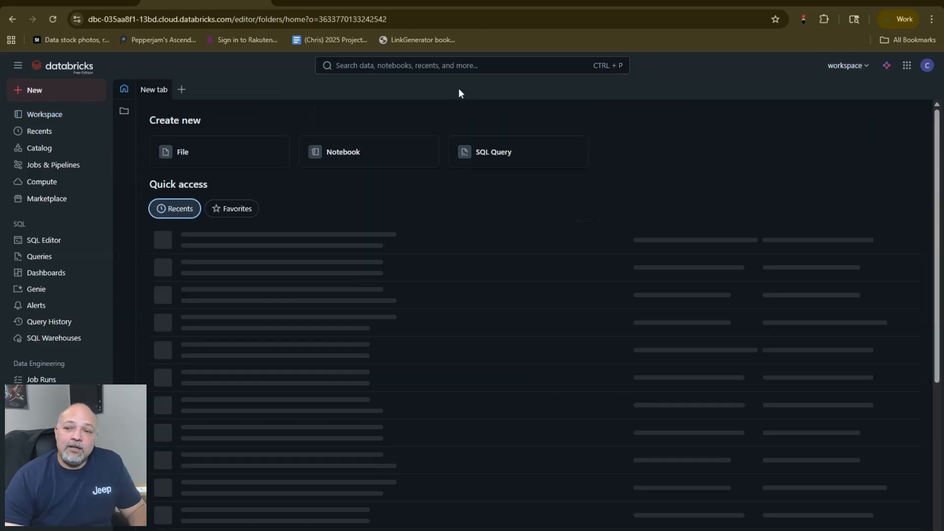
{"action": "left_click", "coordinate": [44, 113]}
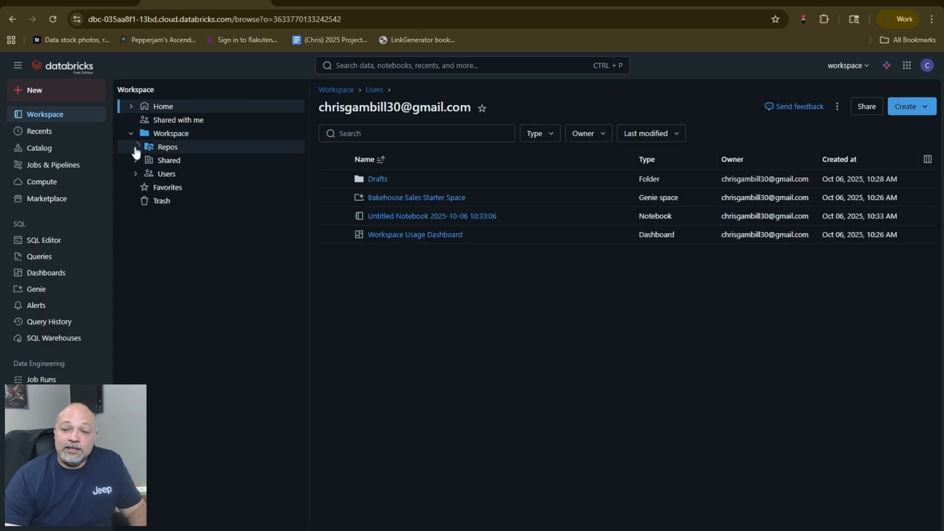
{"action": "left_click", "coordinate": [167, 146]}
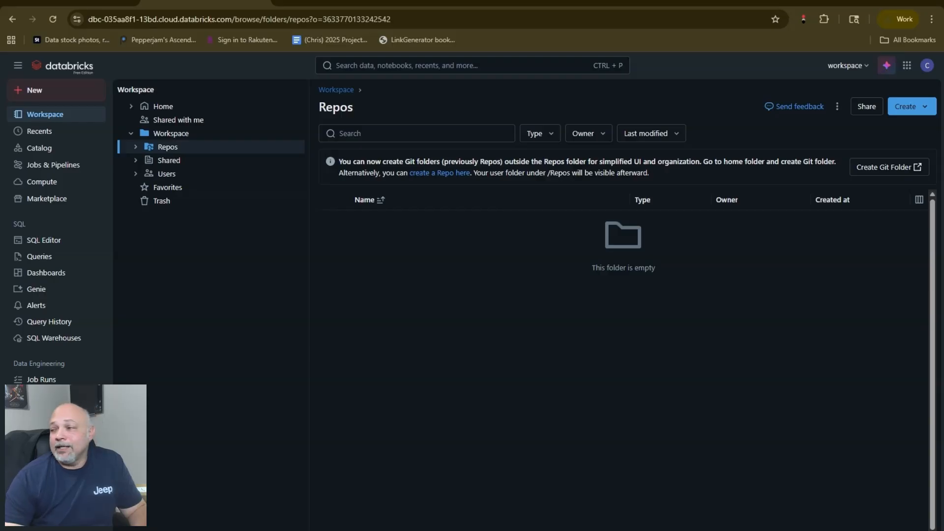
{"action": "left_click", "coordinate": [927, 65]}
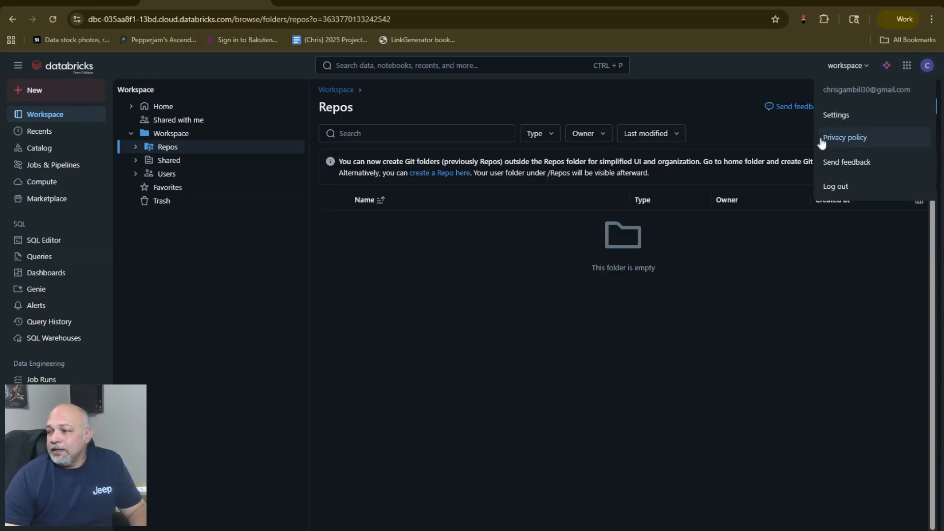
{"action": "left_click", "coordinate": [836, 115]}
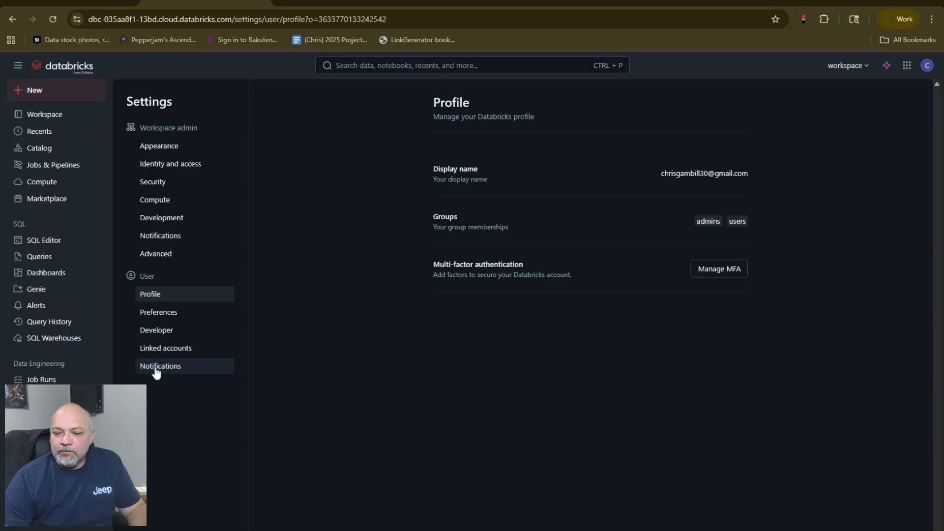
Start adding a Git credential from Settings > Developer > Linked accounts
{"action": "left_click", "coordinate": [156, 330]}
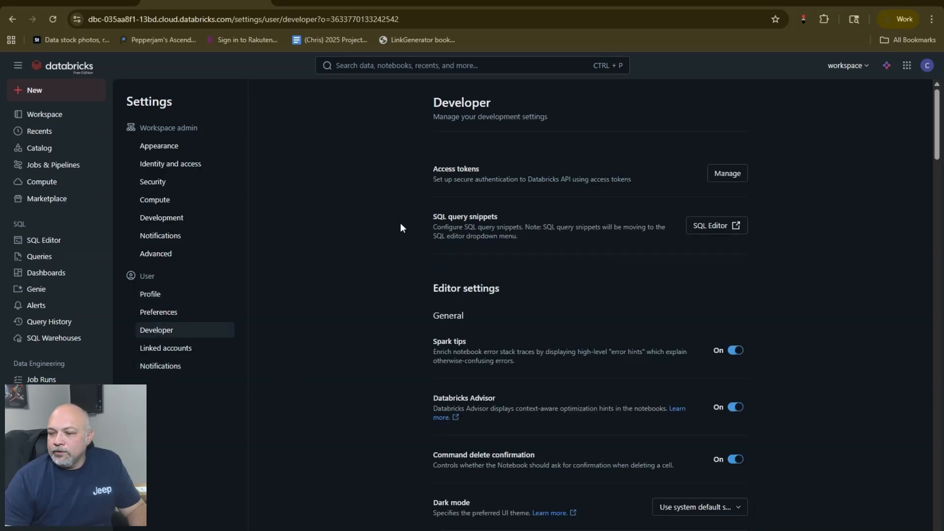
{"action": "left_click", "coordinate": [166, 347]}
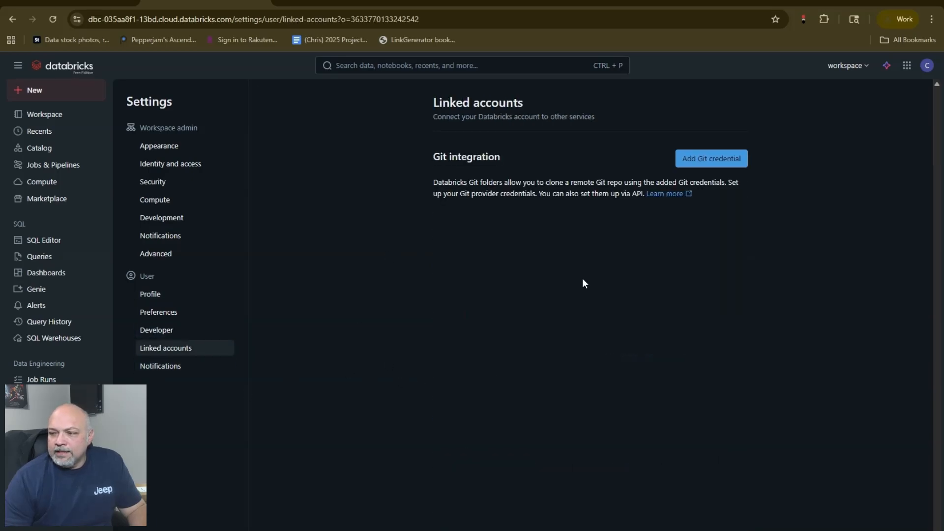
{"action": "mouse_move", "coordinate": [450, 169]}
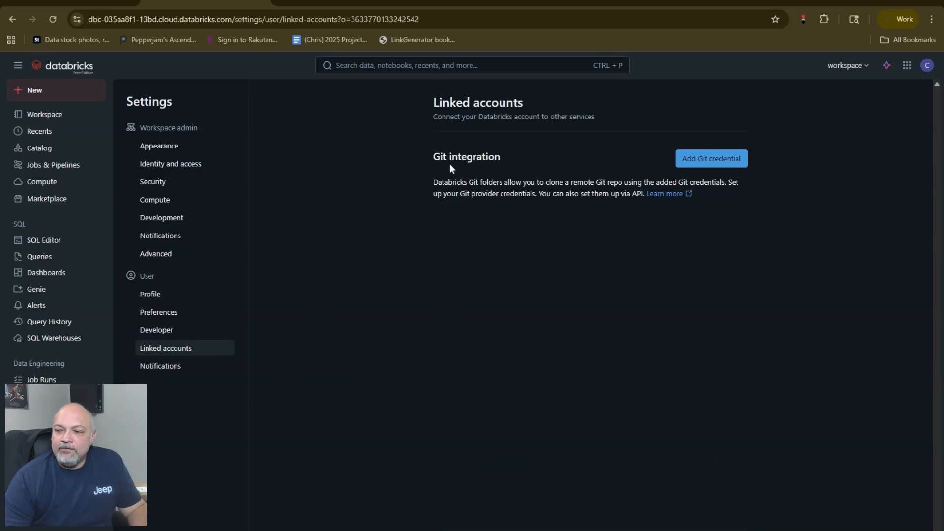
{"action": "mouse_move", "coordinate": [600, 170]}
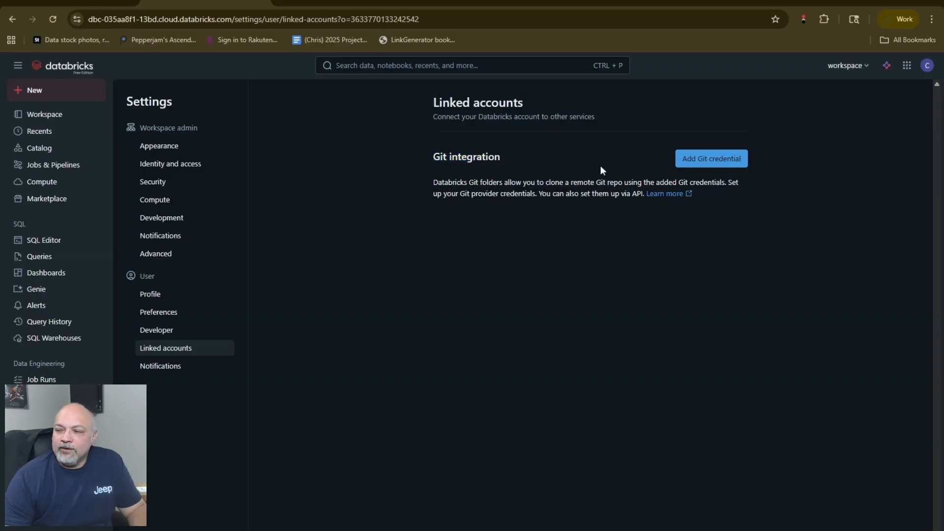
{"action": "left_click", "coordinate": [710, 158]}
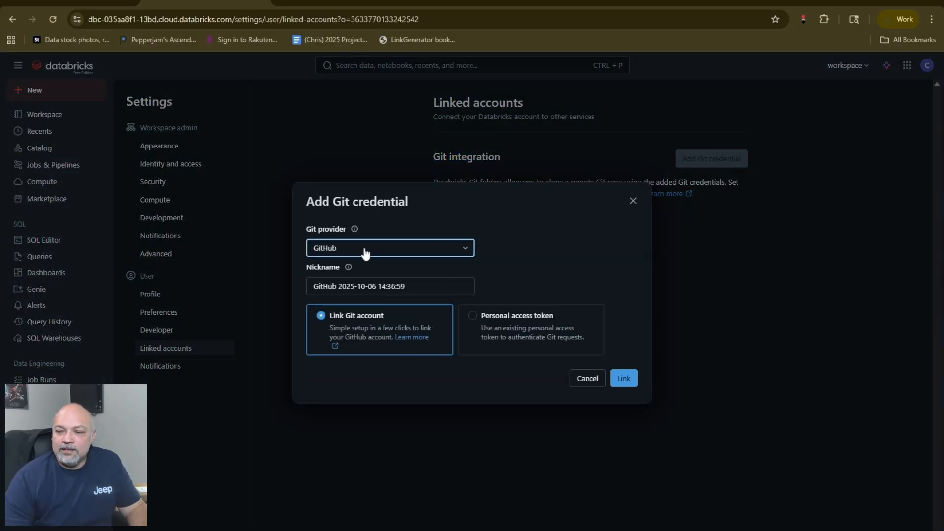
Keep GitHub as the Git provider and type a nickname beginning 'Gambi'
{"action": "left_click", "coordinate": [389, 247]}
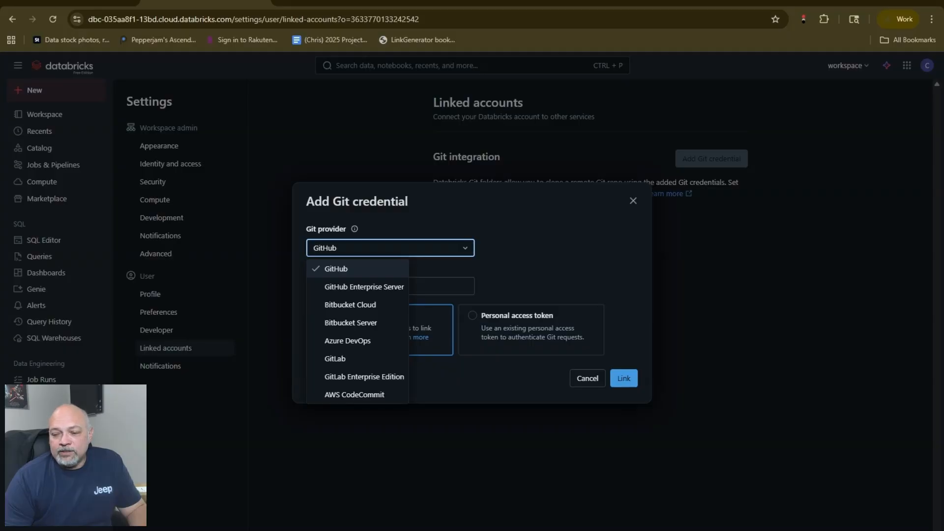
{"action": "left_click", "coordinate": [335, 269]}
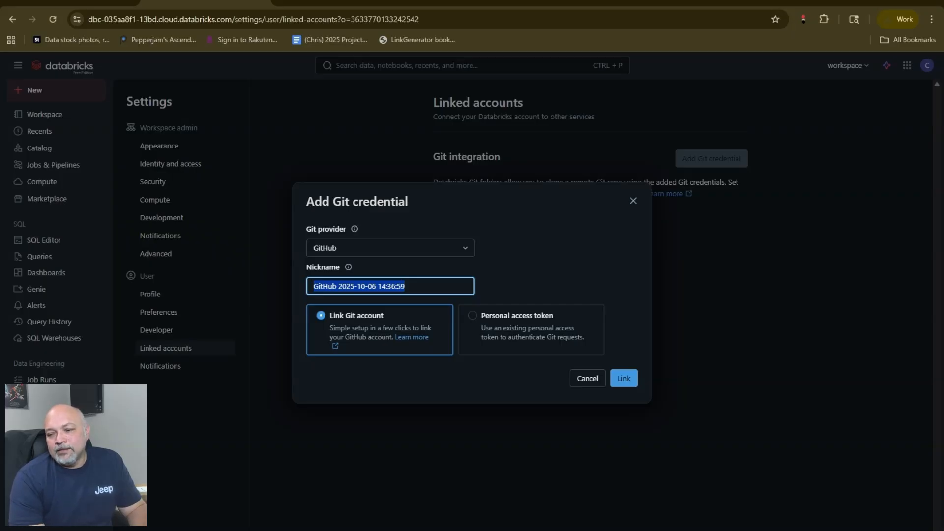
{"action": "type", "text": "Gambi"}
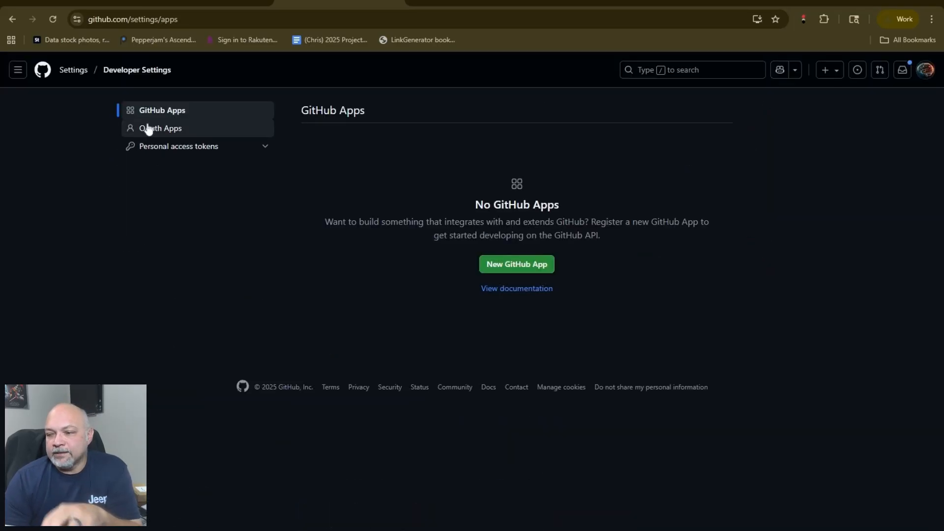
Open GitHub's Tokens (classic) list and show the Generate new token choices
{"action": "left_click", "coordinate": [178, 145]}
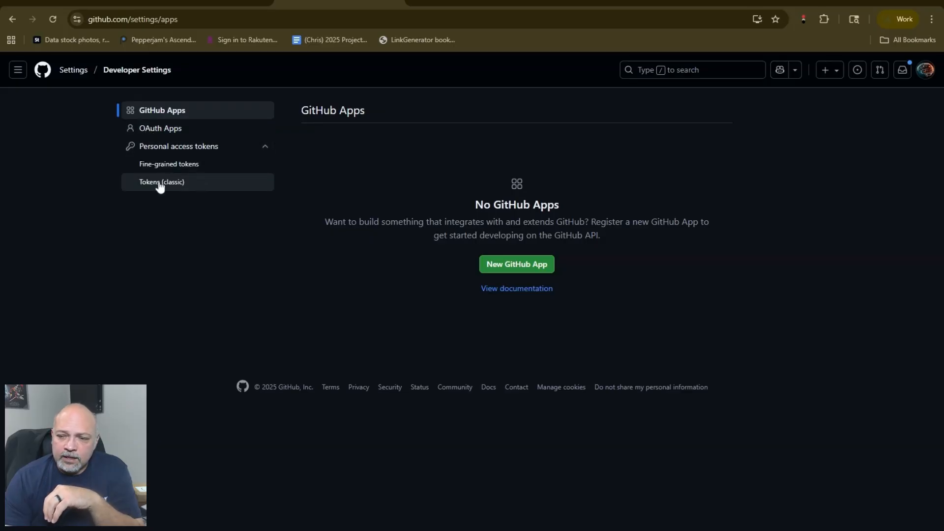
{"action": "left_click", "coordinate": [161, 182]}
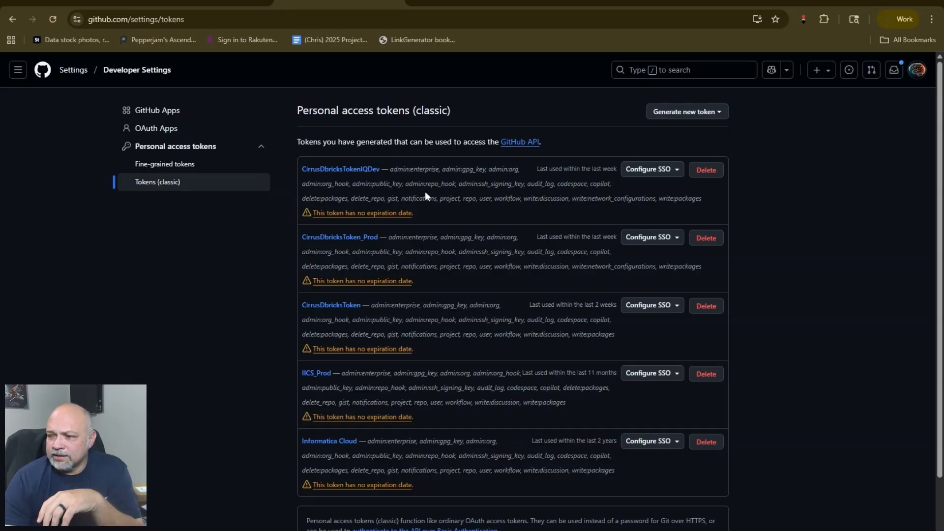
{"action": "left_click", "coordinate": [686, 111]}
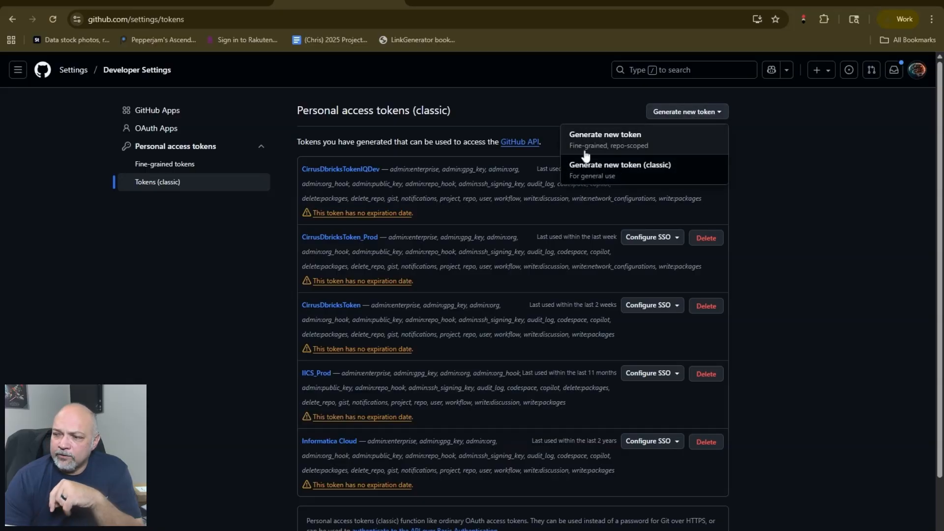
Generate fine-grained token 'Databricks_Gambill_Demo' with no expiration and an empty description
{"action": "left_click", "coordinate": [605, 139]}
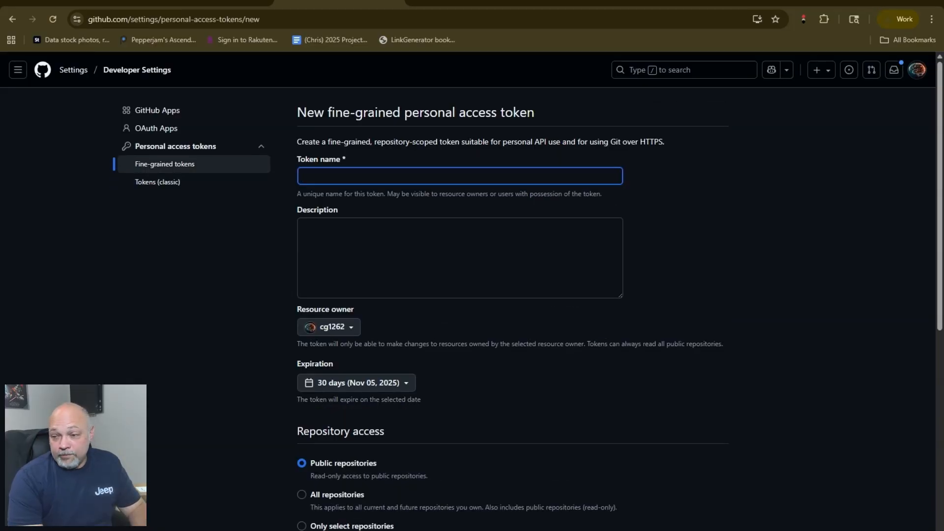
{"action": "type", "text": "Databric"}
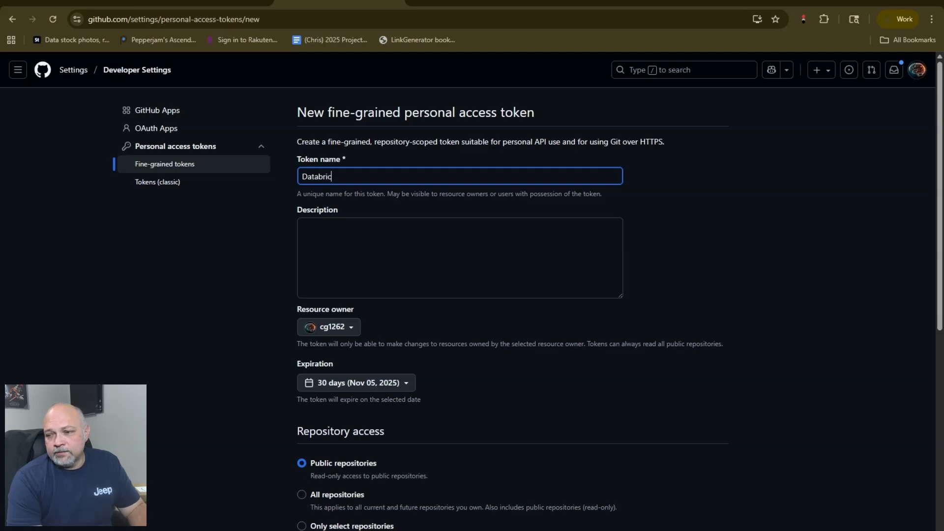
{"action": "left_click", "coordinate": [459, 257]}
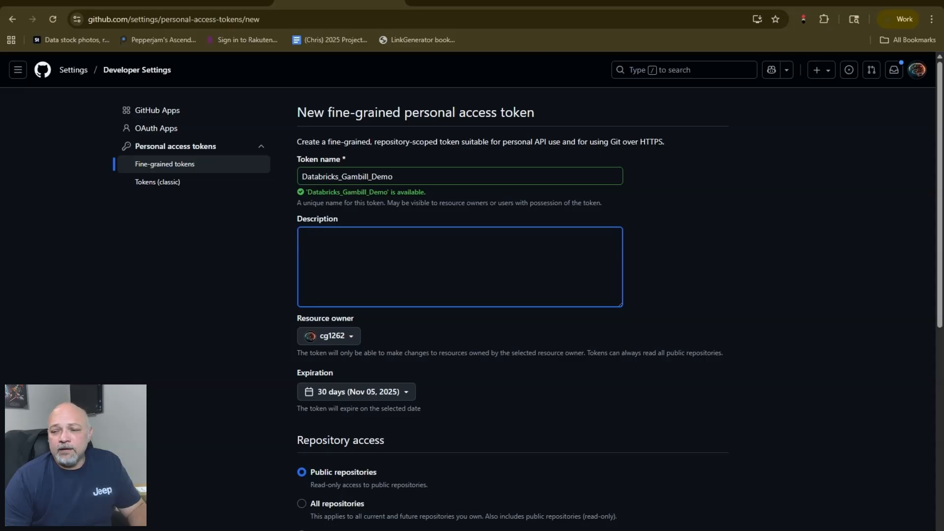
{"action": "left_click", "coordinate": [328, 336]}
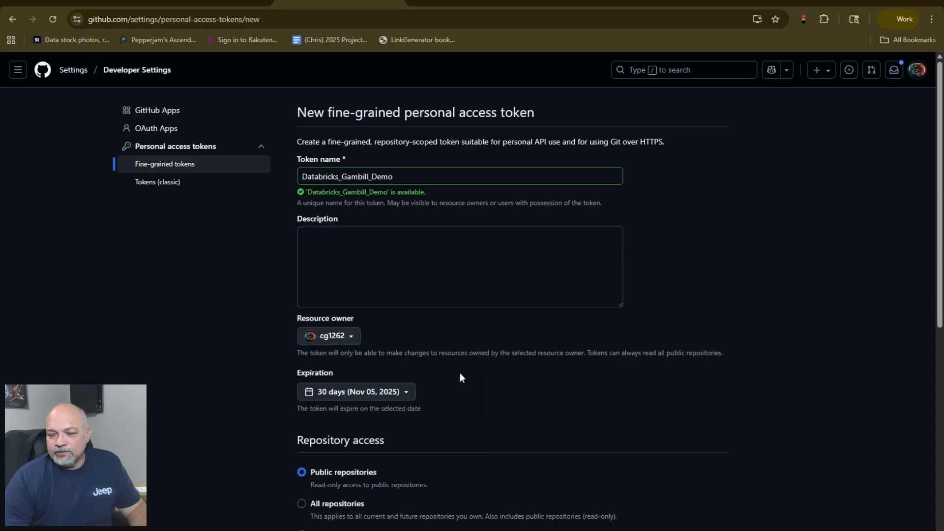
{"action": "left_click", "coordinate": [356, 391]}
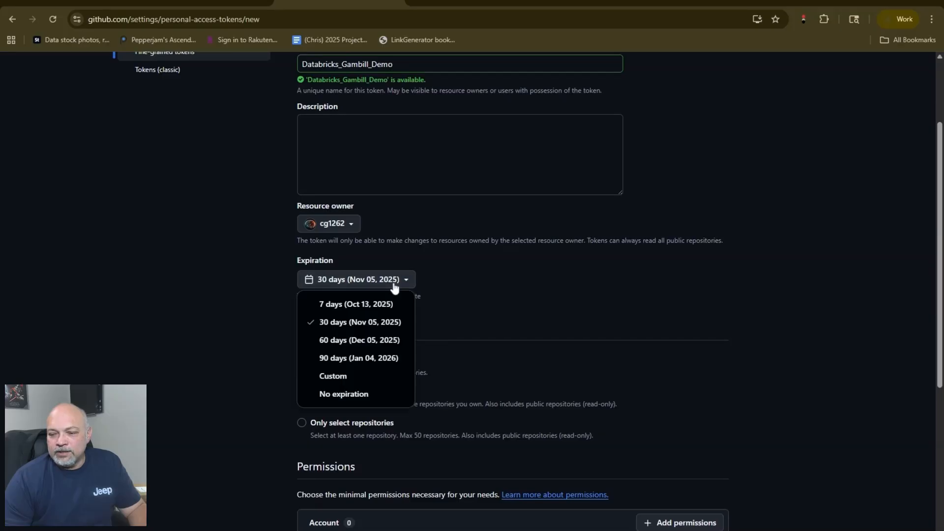
{"action": "left_click", "coordinate": [343, 393]}
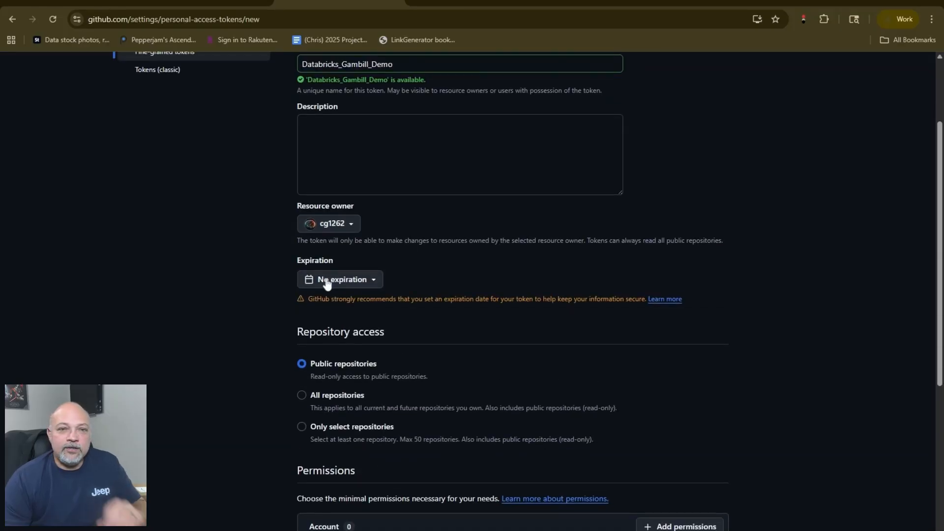
{"action": "left_click", "coordinate": [340, 279]}
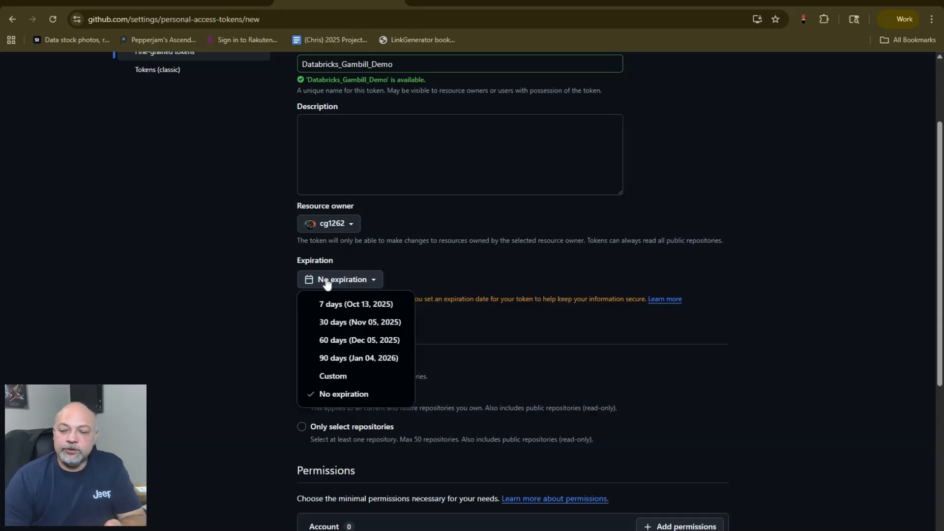
{"action": "mouse_move", "coordinate": [346, 350]}
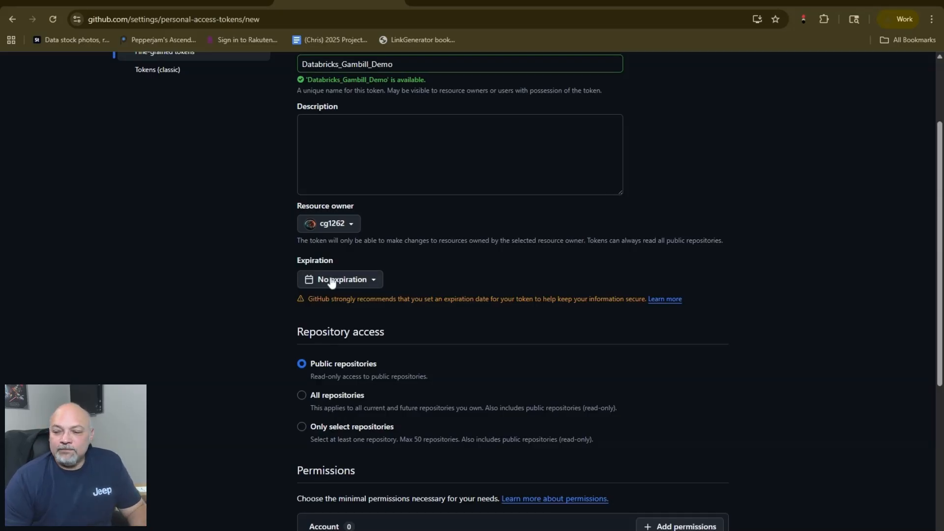
{"action": "mouse_move", "coordinate": [450, 274]}
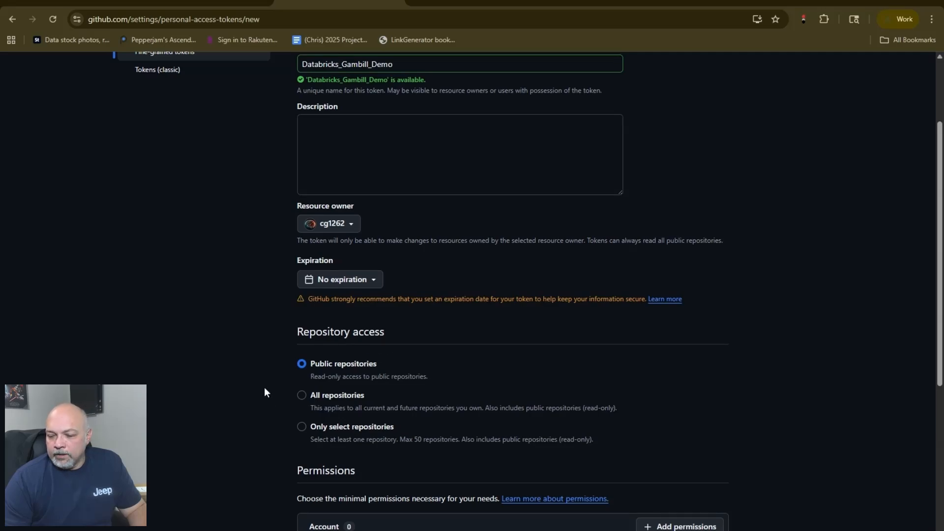
{"action": "scroll", "scroll_direction": "down", "scroll_amount": 3}
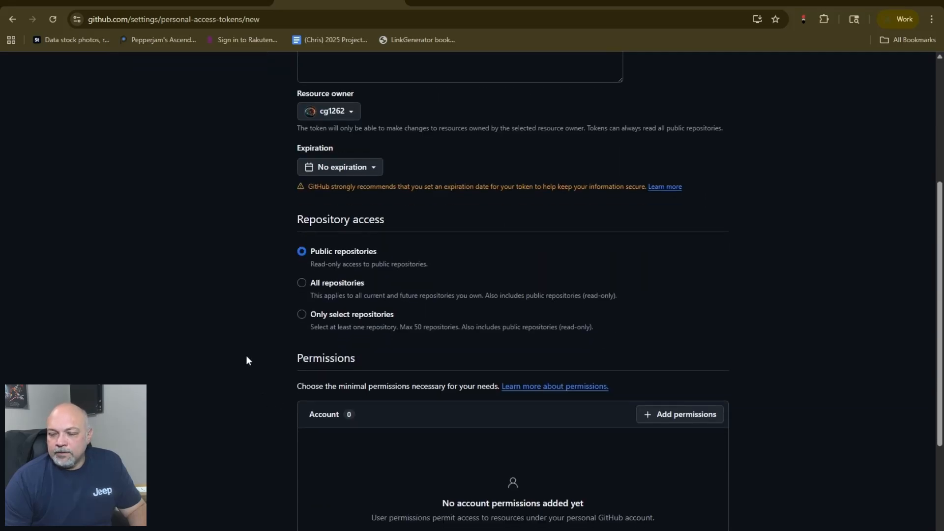
{"action": "scroll", "scroll_direction": "down", "scroll_amount": 3}
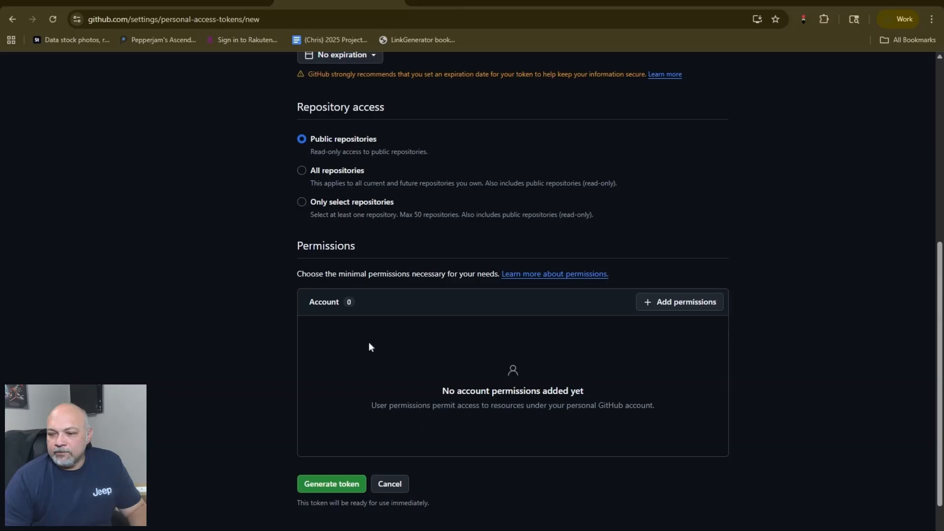
{"action": "mouse_move", "coordinate": [619, 358]}
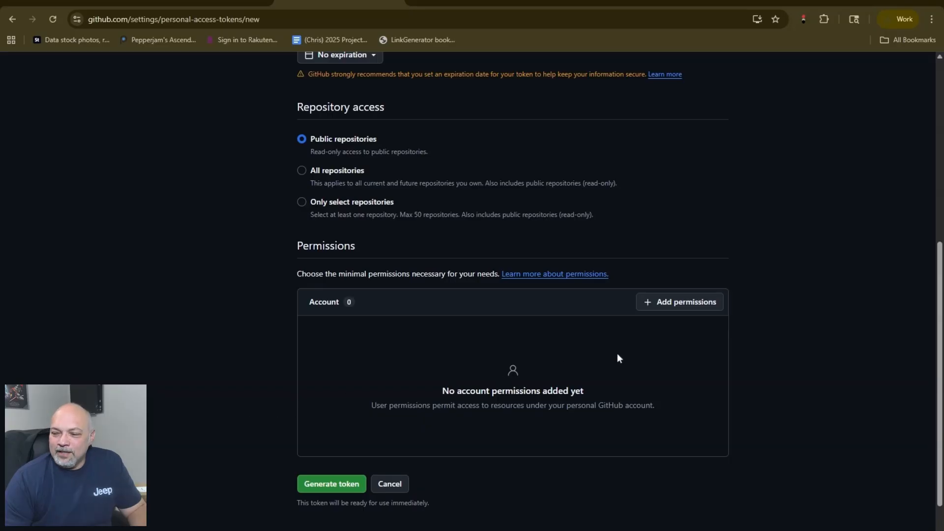
{"action": "mouse_move", "coordinate": [319, 461]}
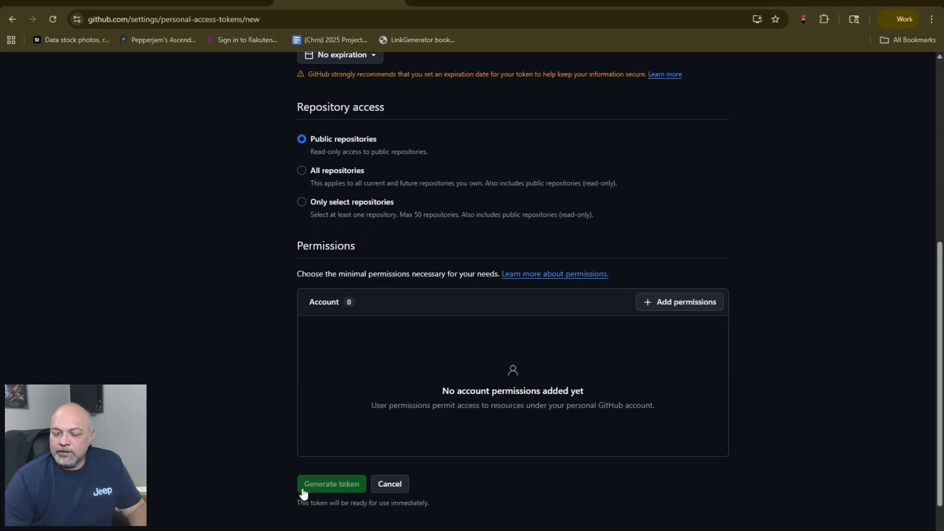
{"action": "left_click", "coordinate": [330, 483]}
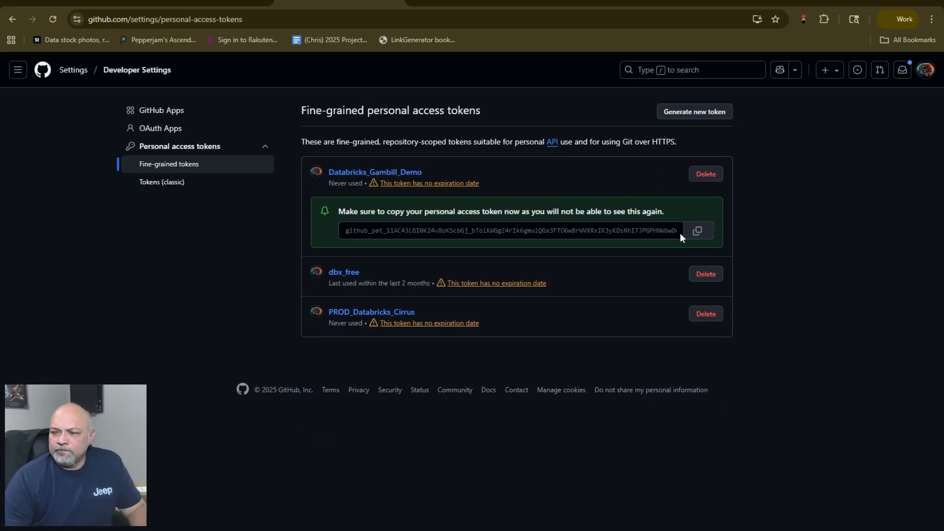
Copy the Databricks_Gambill_Demo token value
{"action": "left_click", "coordinate": [697, 231]}
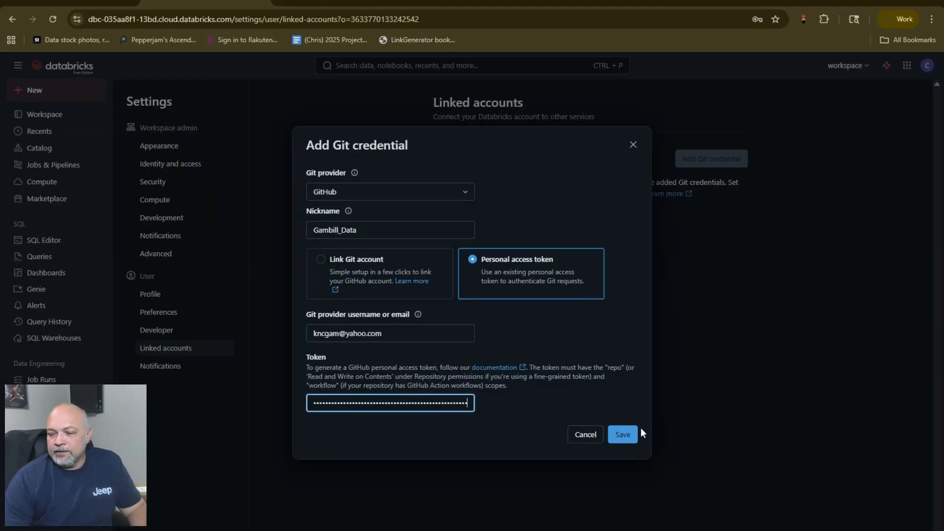
Save the GitHub credential Gambill_Data with the pasted personal access token
{"action": "left_click", "coordinate": [622, 434]}
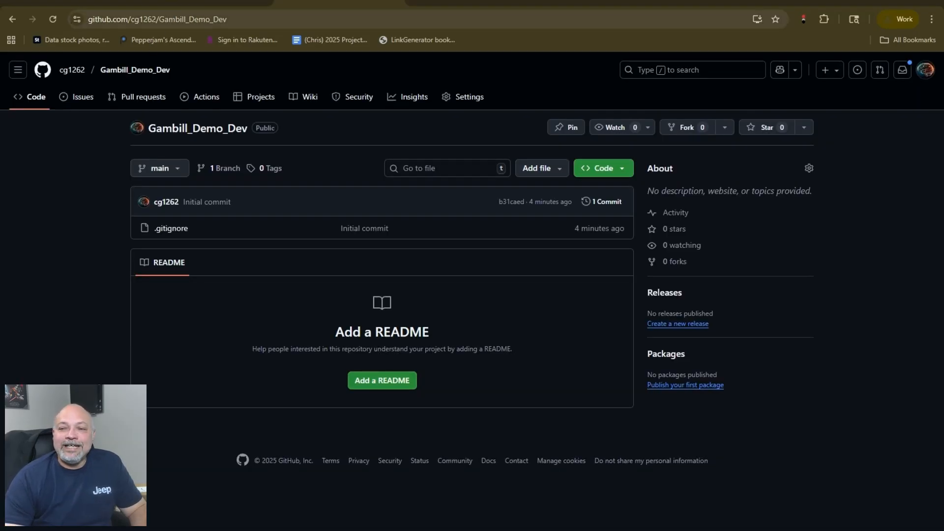
Copy the Gambill_Demo_Dev repository URL from the address bar
{"action": "left_click", "coordinate": [157, 18]}
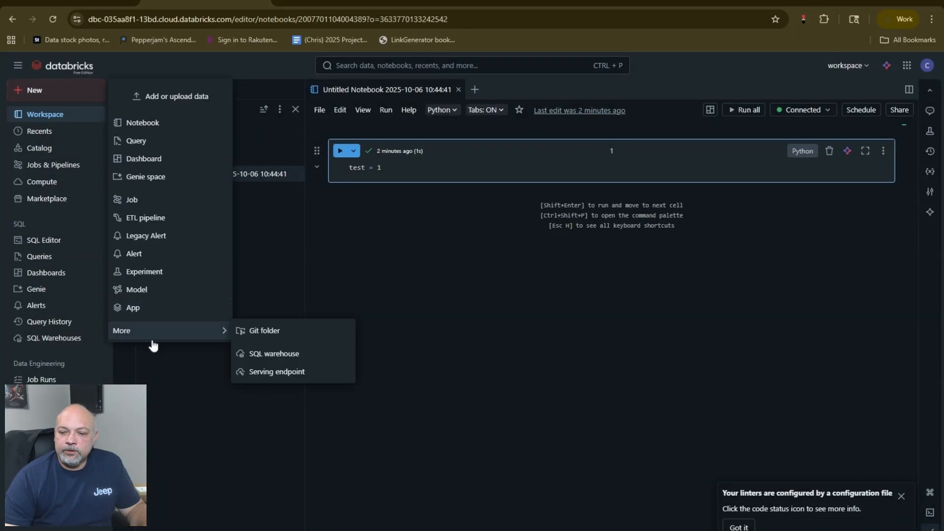
{"action": "left_click", "coordinate": [264, 330]}
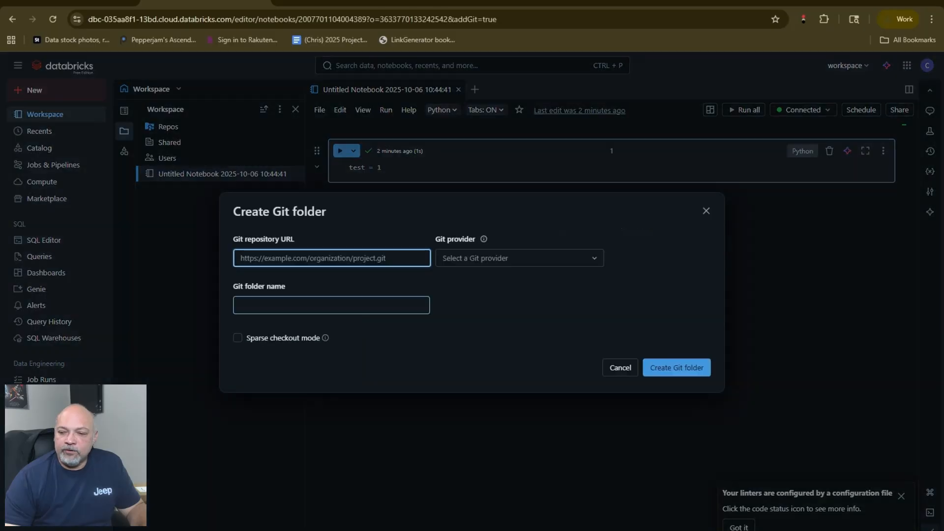
{"action": "type", "text": "https://github.com/cg1262/Gambill_Demo_Dev"}
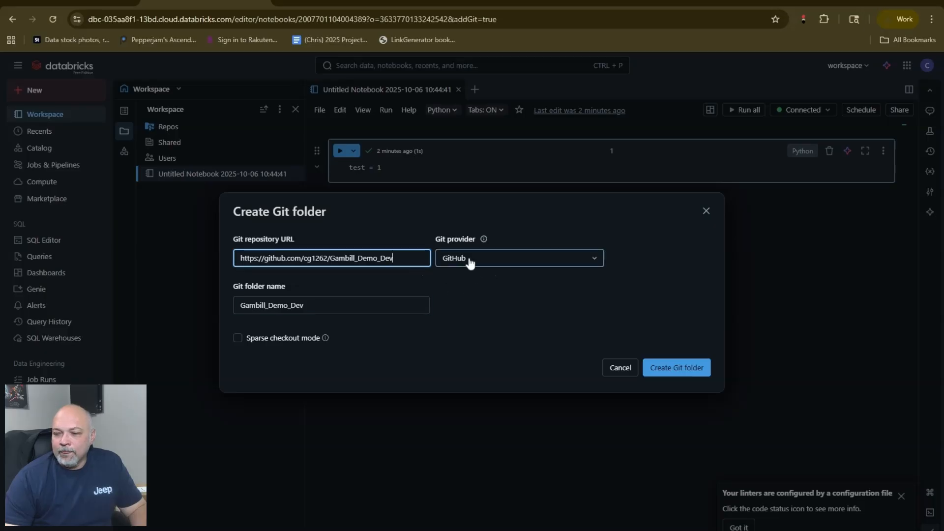
{"action": "mouse_move", "coordinate": [521, 265]}
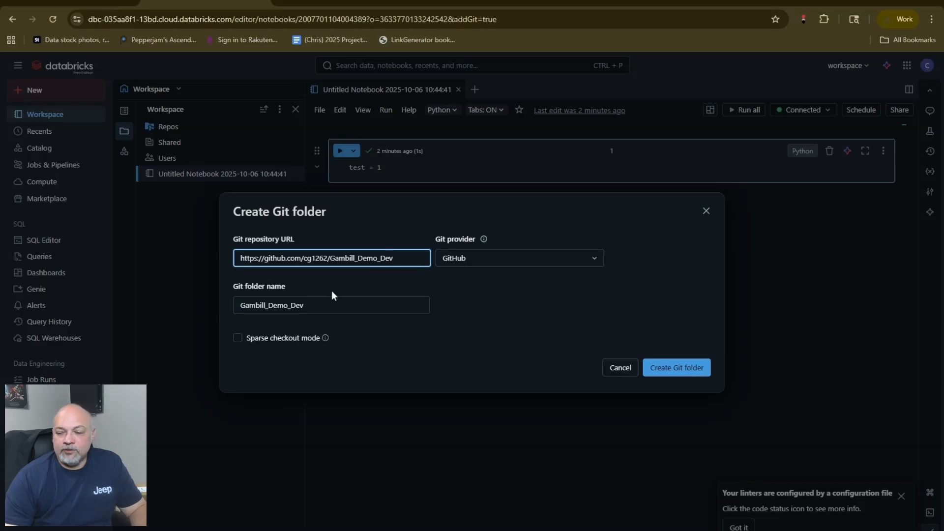
{"action": "left_click", "coordinate": [676, 368]}
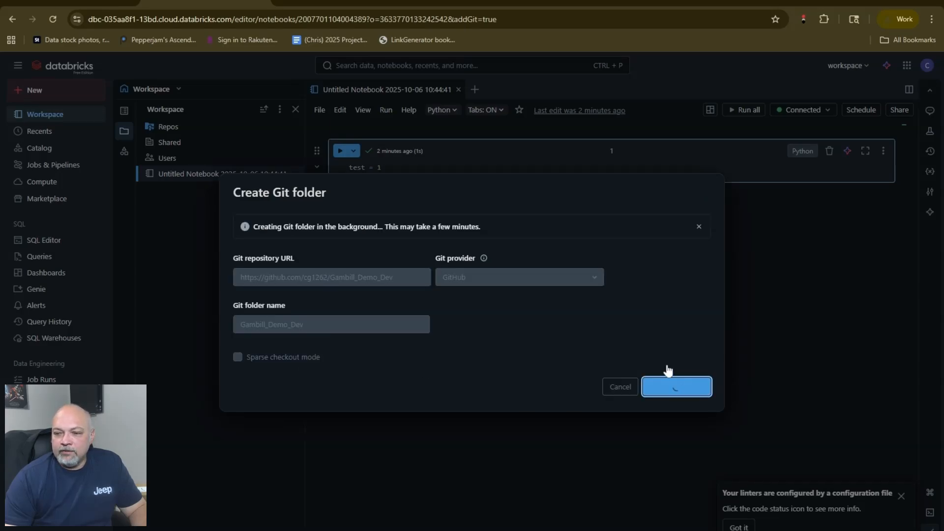
{"action": "left_click", "coordinate": [676, 387]}
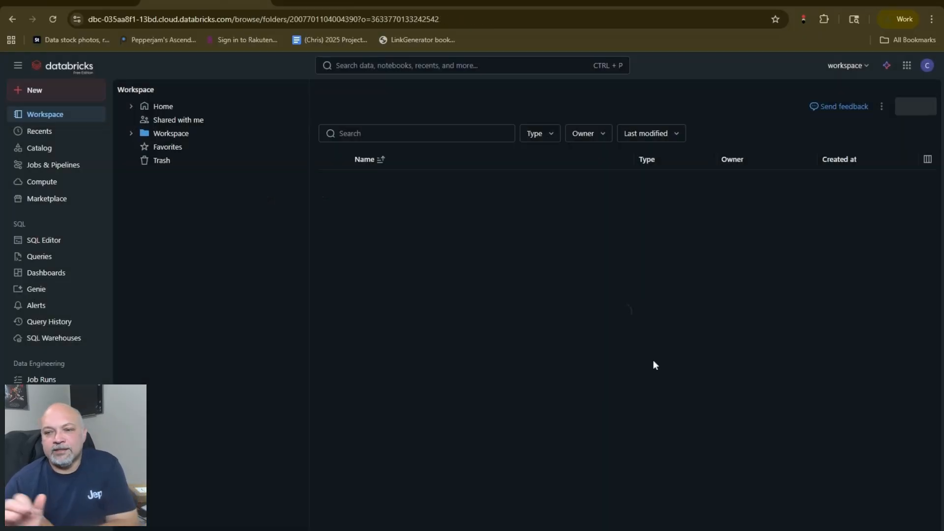
Expand the Gambill_Demo_Dev folder in the workspace tree to show its .gitignore
{"action": "left_click", "coordinate": [171, 133]}
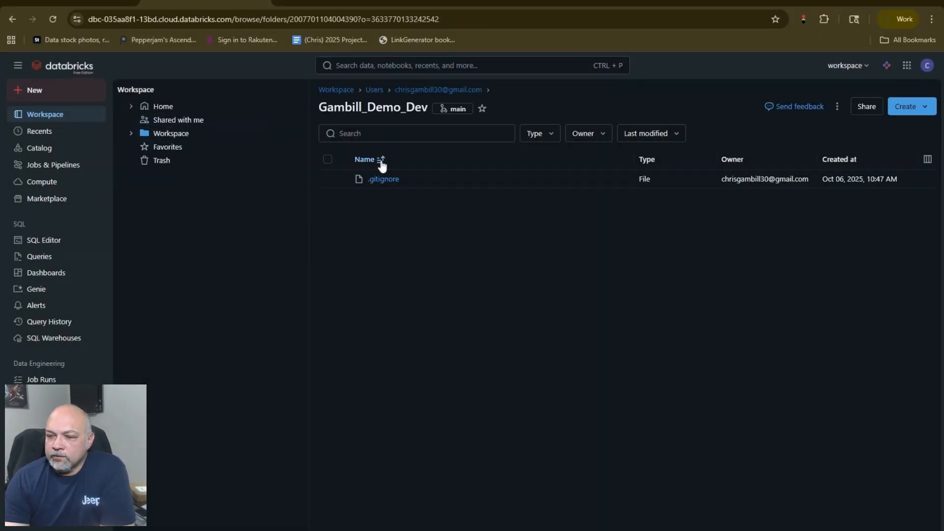
{"action": "left_click", "coordinate": [131, 133]}
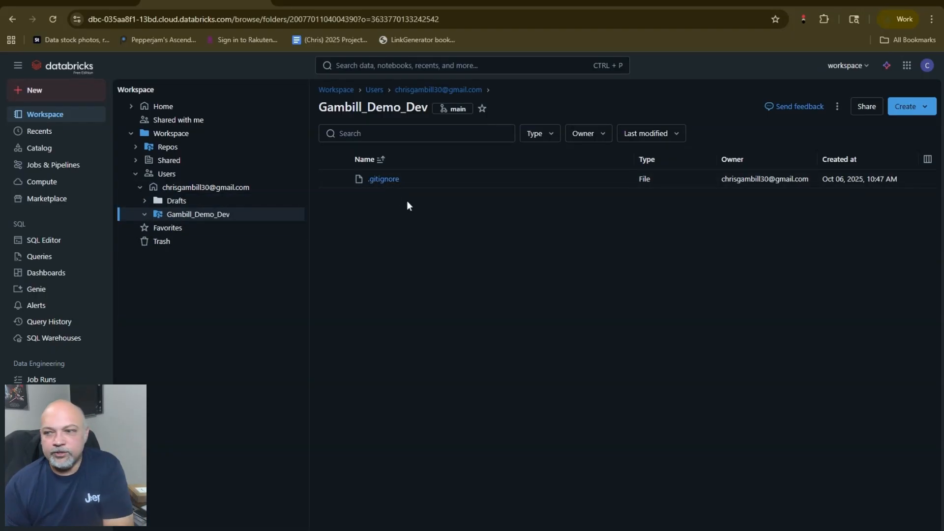
{"action": "mouse_move", "coordinate": [373, 183]}
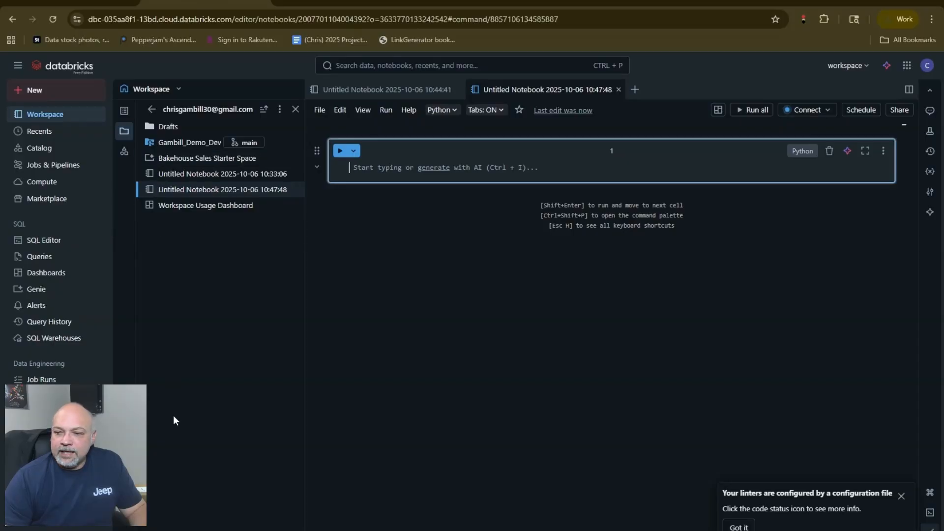
{"action": "mouse_move", "coordinate": [566, 402]}
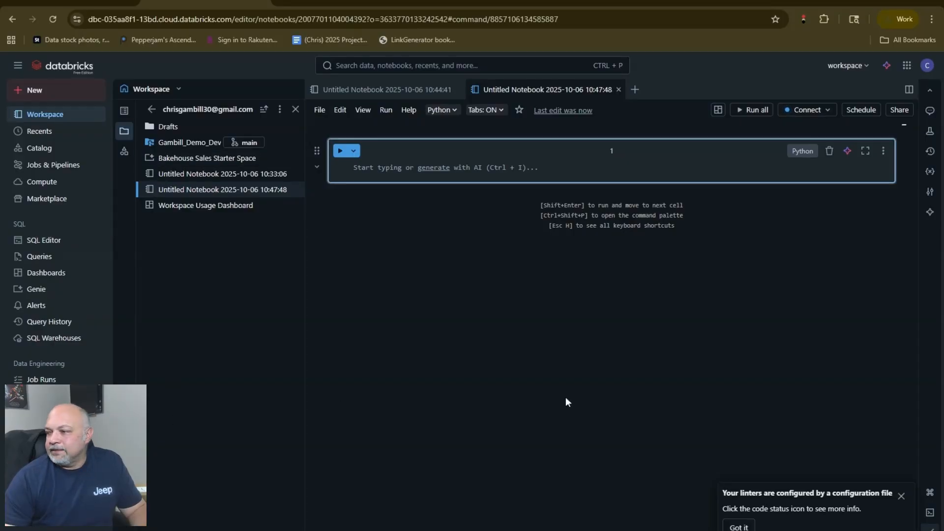
Make the first notebook cell Markdown with a 'Demo Notebook' heading and render it
{"action": "left_click", "coordinate": [801, 150]}
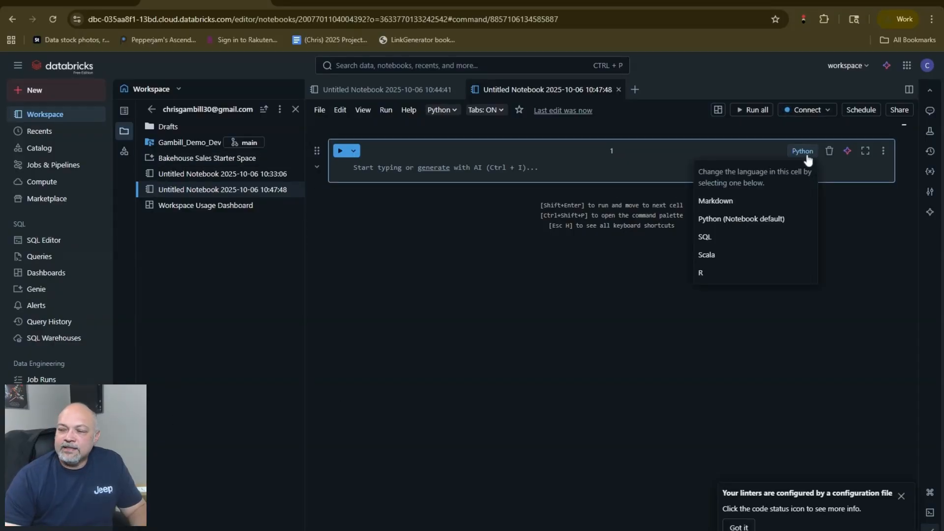
{"action": "left_click", "coordinate": [715, 201]}
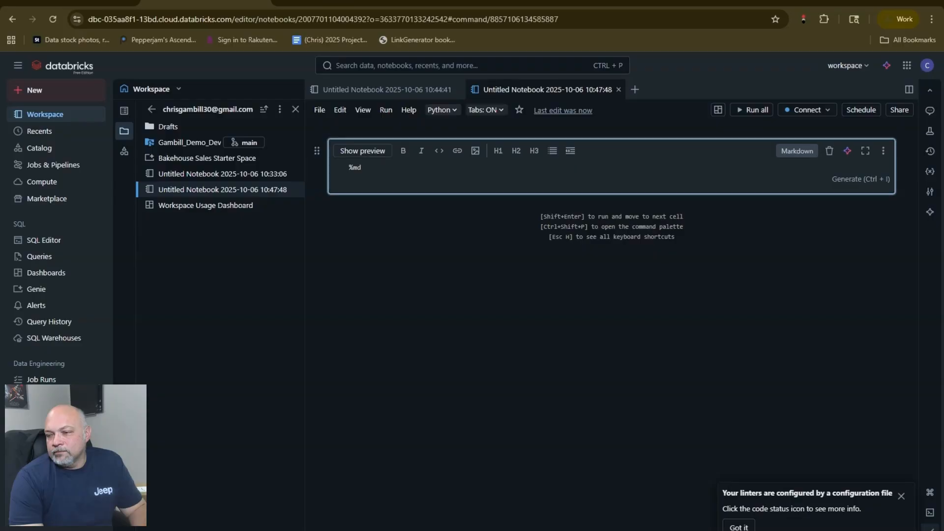
{"action": "type", "text": "Demo Notebook"}
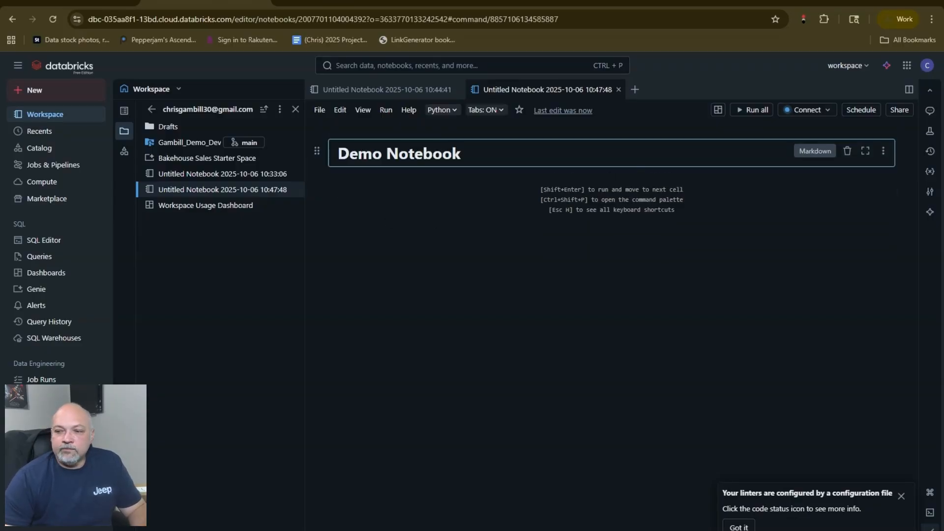
{"action": "left_click", "coordinate": [397, 153]}
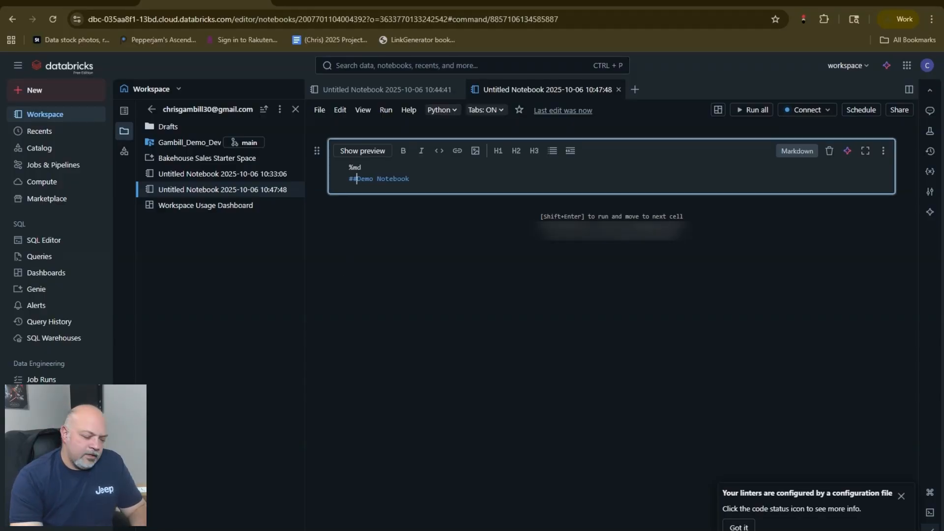
{"action": "type", "text": "##"}
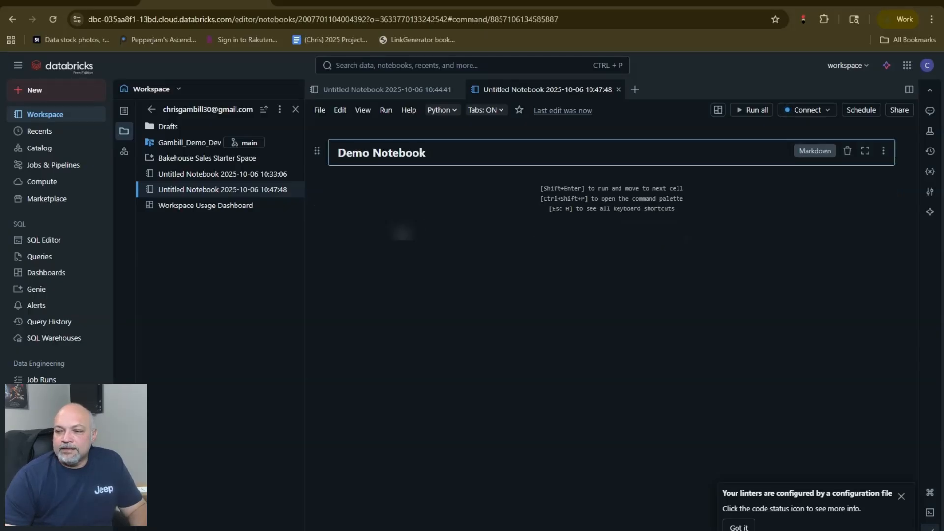
{"action": "double_click", "coordinate": [353, 152]}
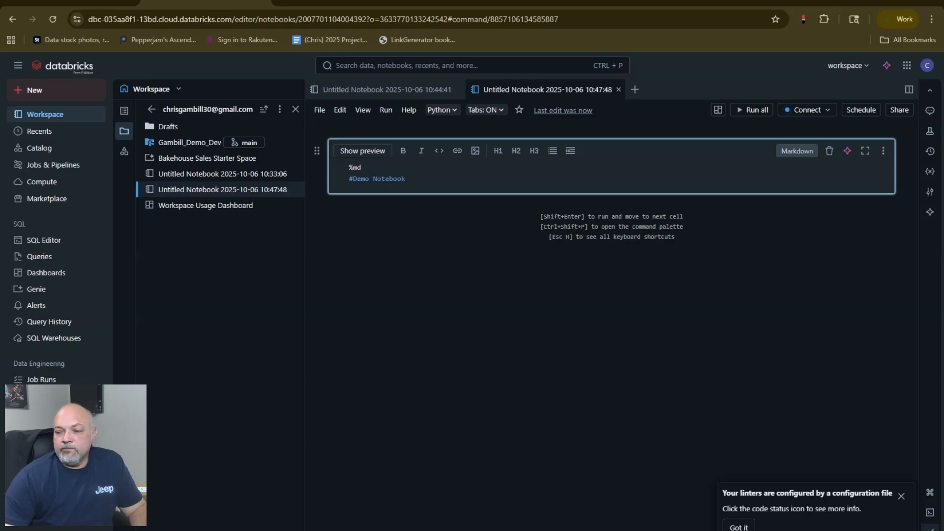
{"action": "left_click", "coordinate": [361, 151]}
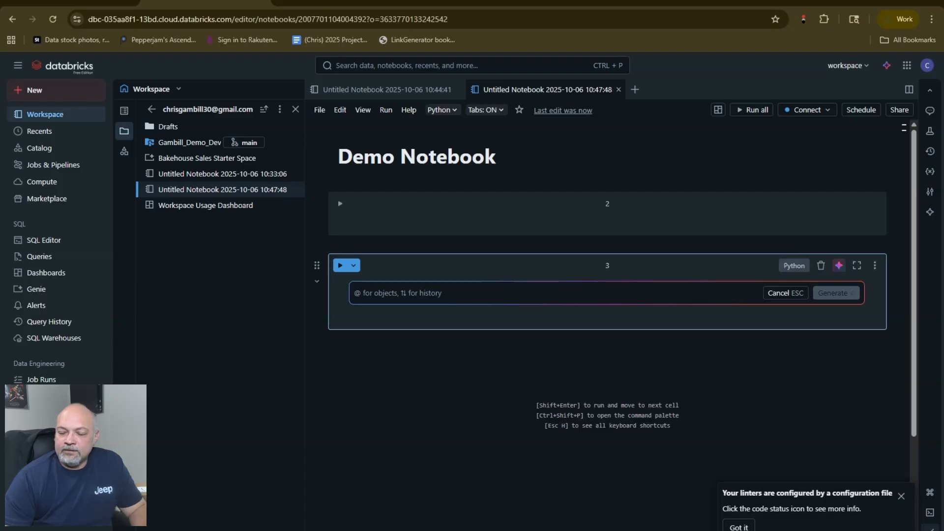
Prompt the AI assistant for external API datasource imports and accept the suggested code
{"action": "type", "text": "create a list of imports I might need to import from a external API datasource"}
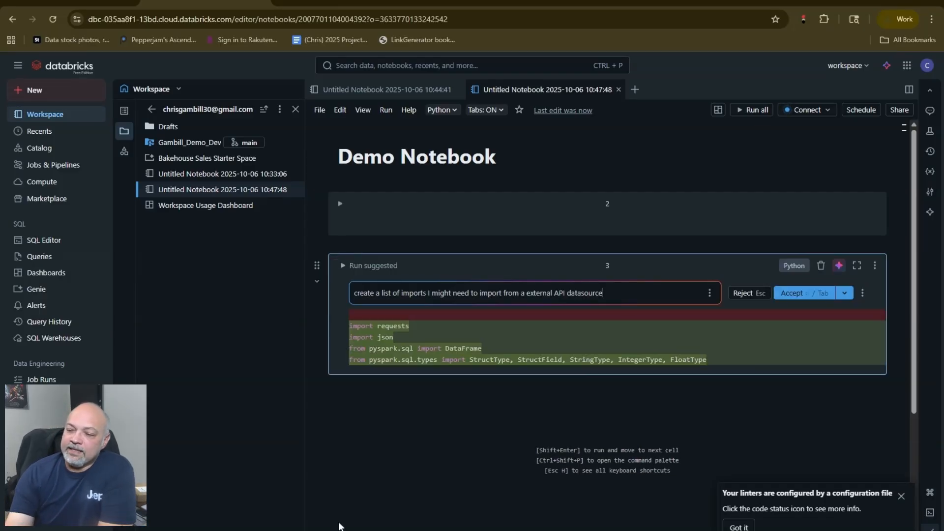
{"action": "mouse_move", "coordinate": [455, 461]}
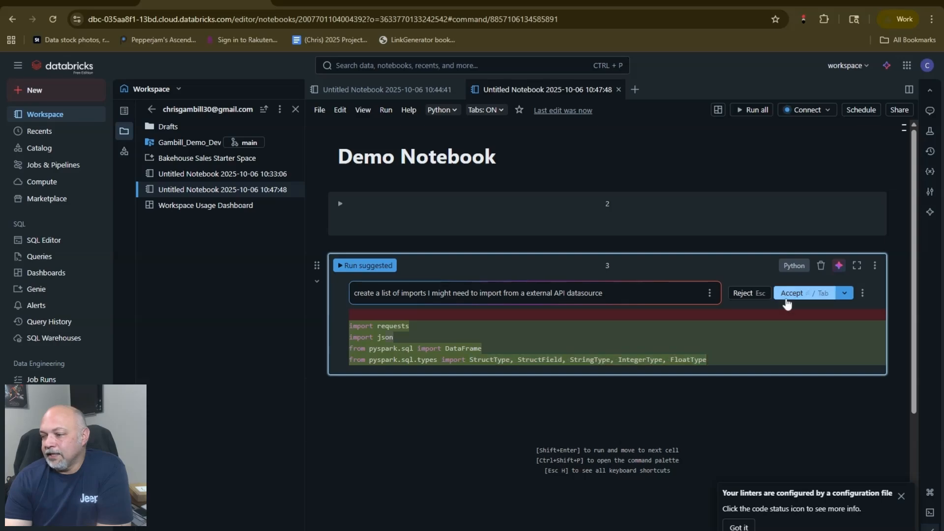
{"action": "left_click", "coordinate": [790, 292]}
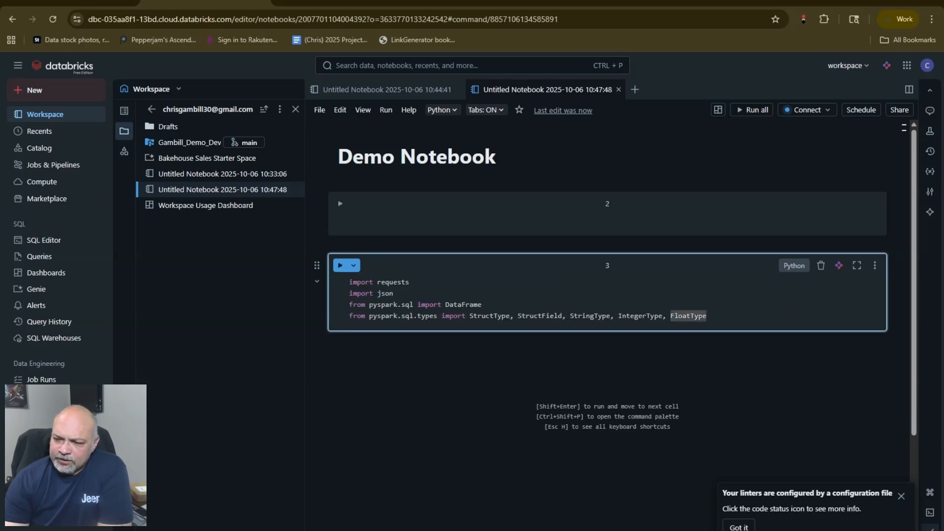